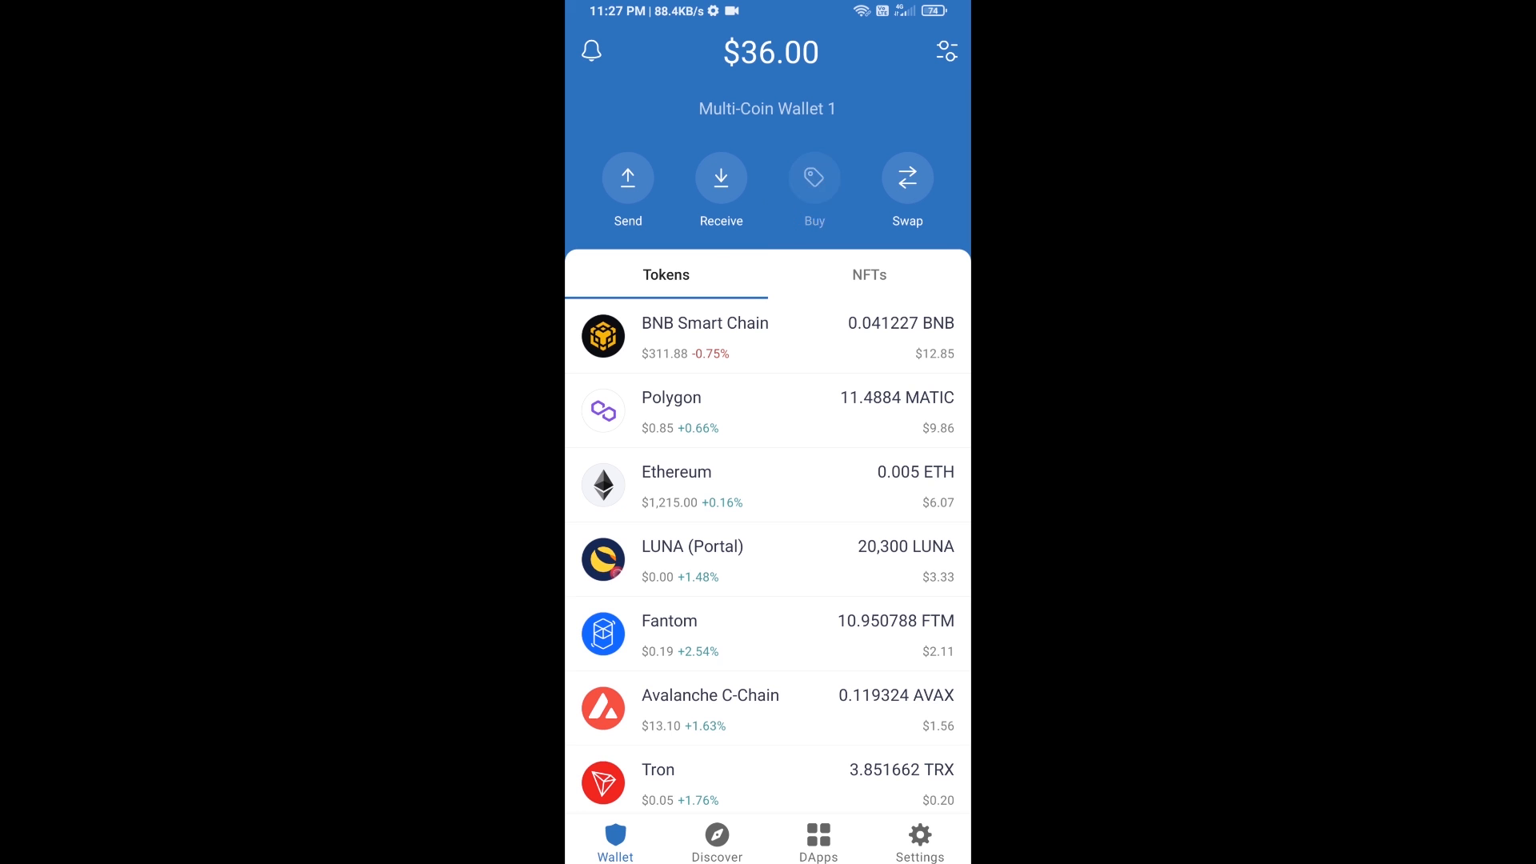
- Start a coin purchase, search 'bnb' and pick BNB Smart Chain
{"action": "left_click", "coordinate": [814, 177]}
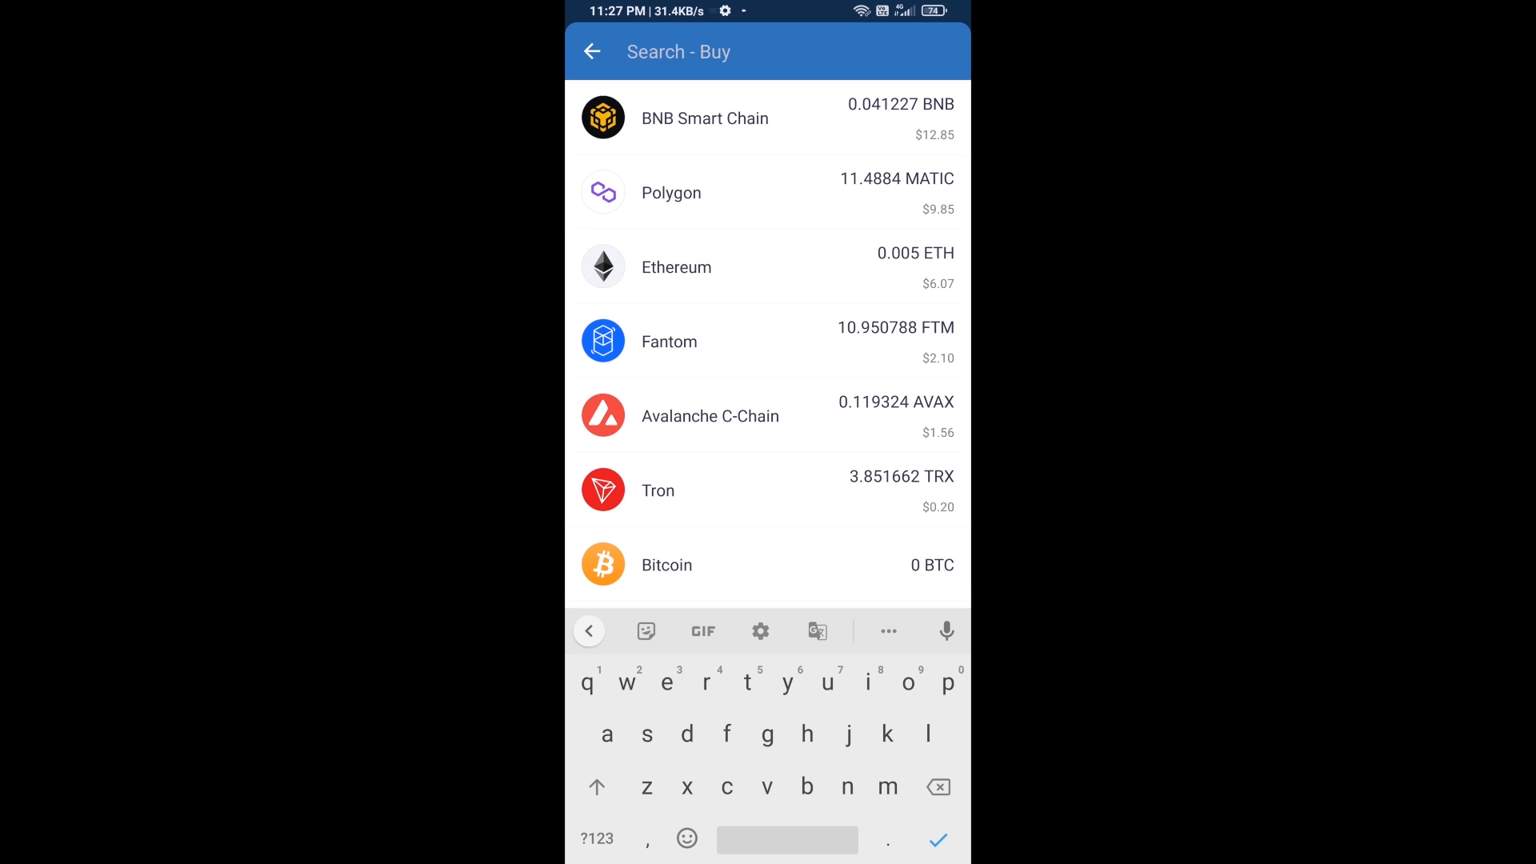
{"action": "type", "text": "bnb"}
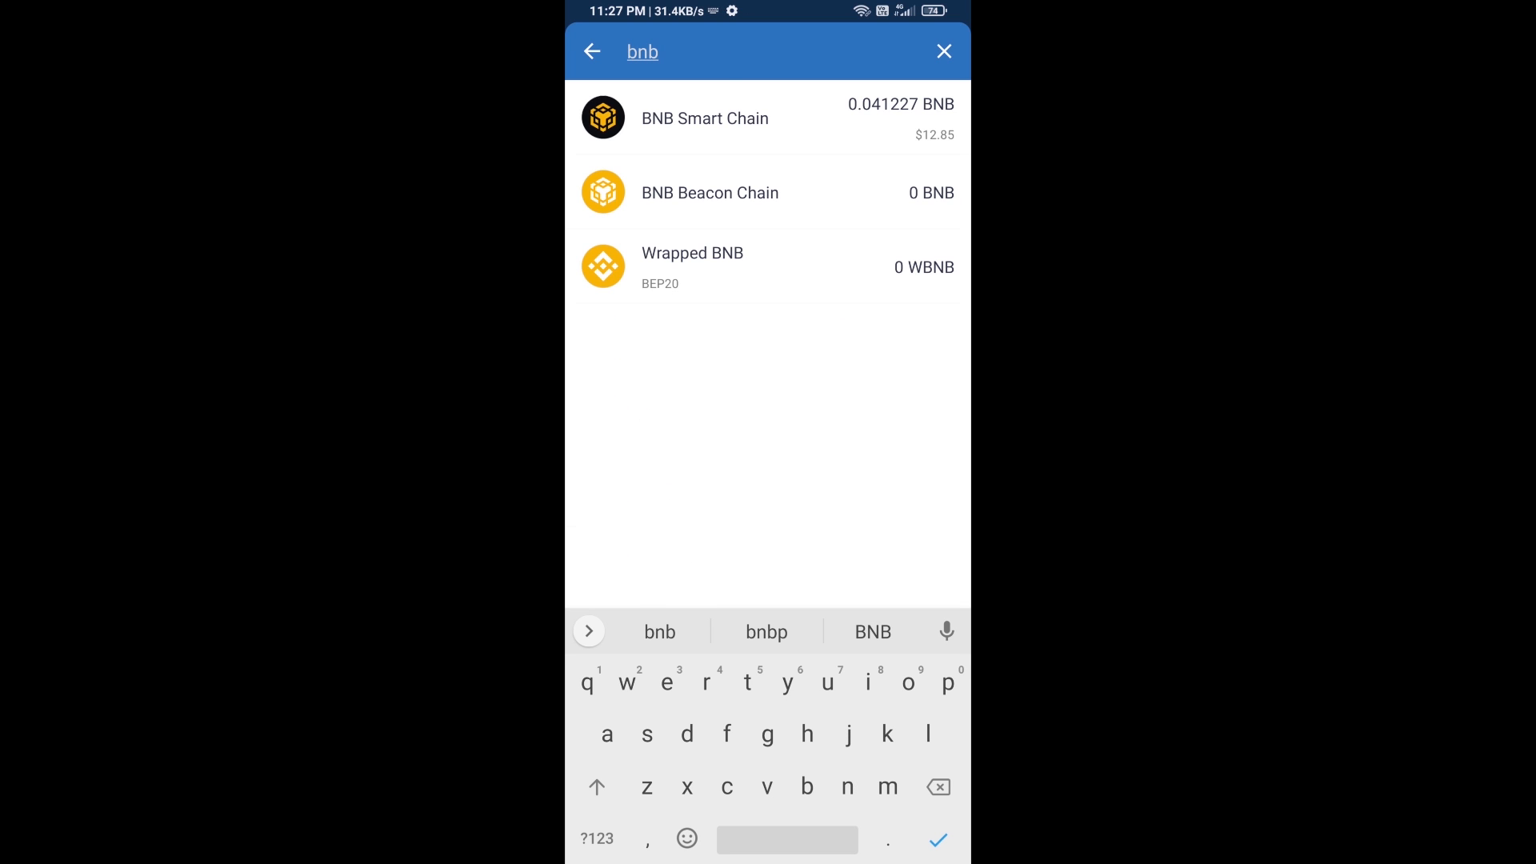
{"action": "left_click", "coordinate": [704, 119]}
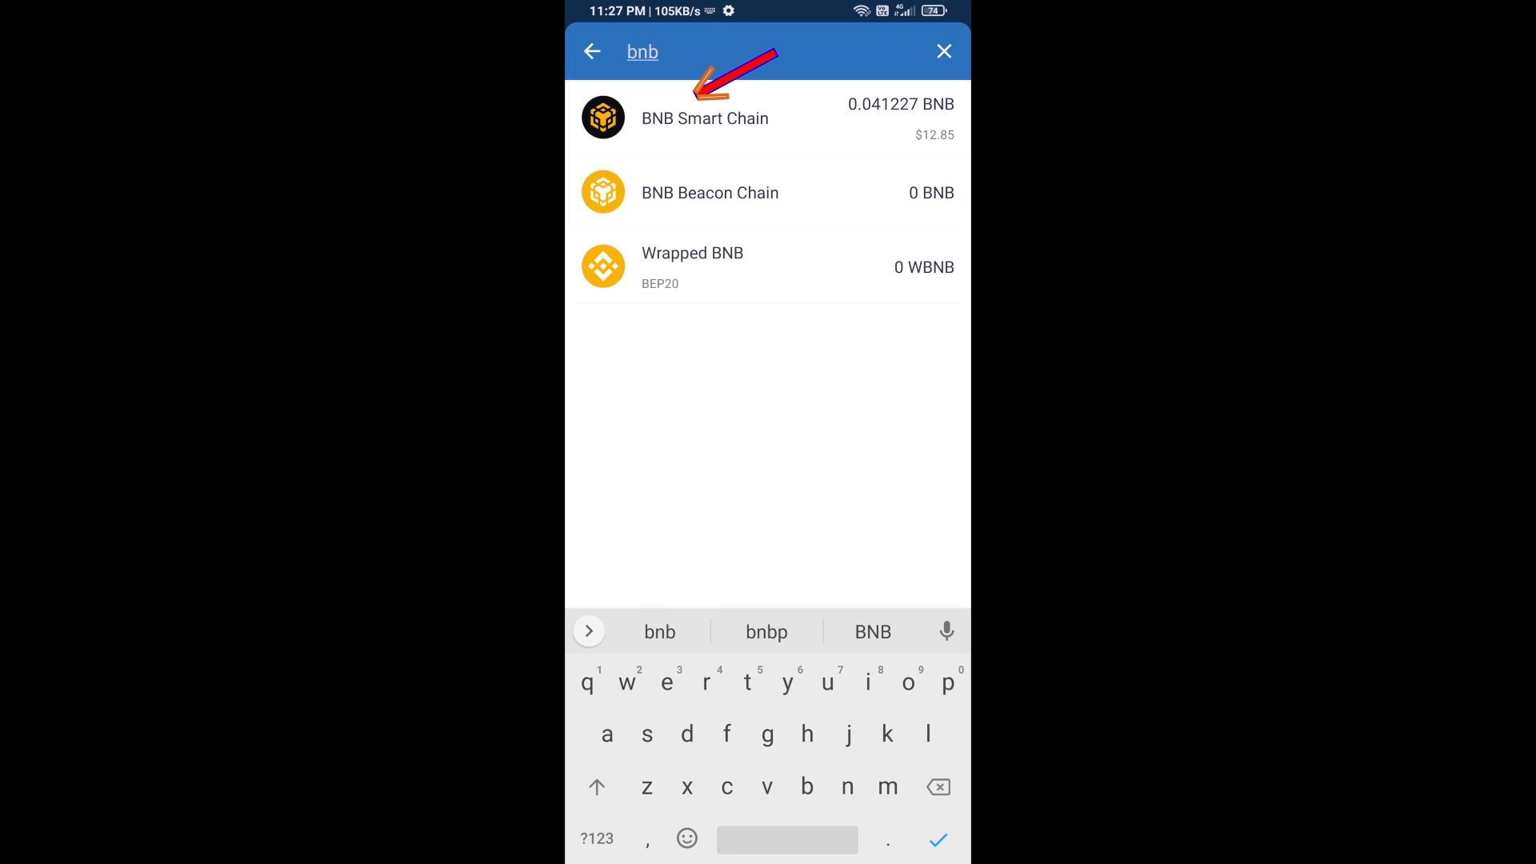
{"action": "left_click", "coordinate": [704, 119]}
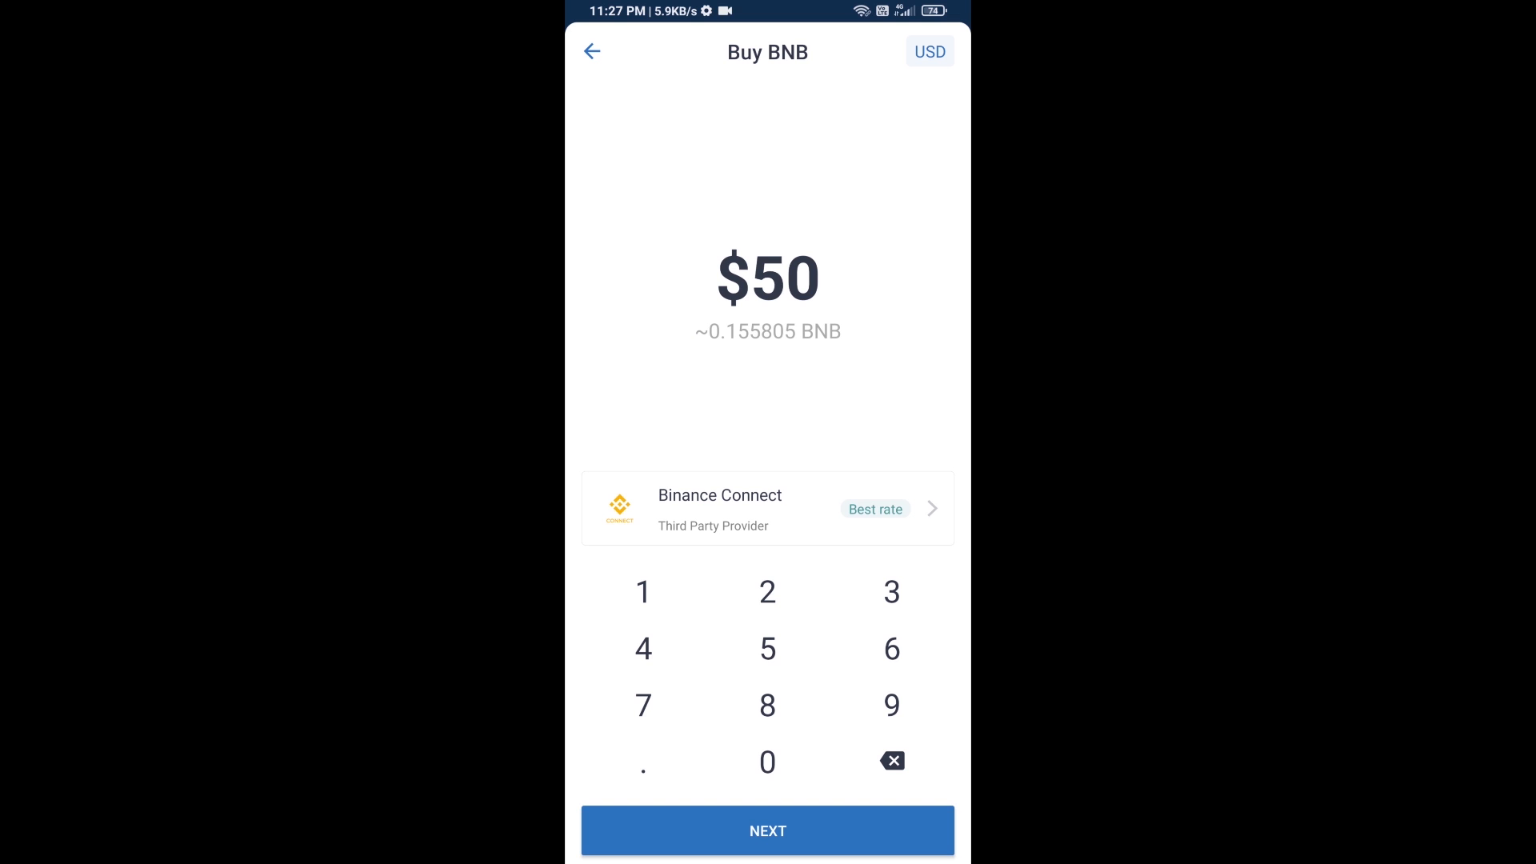
- Leave the buy screen and view the BNB Smart Chain receiving address and QR code
{"action": "left_click", "coordinate": [591, 52]}
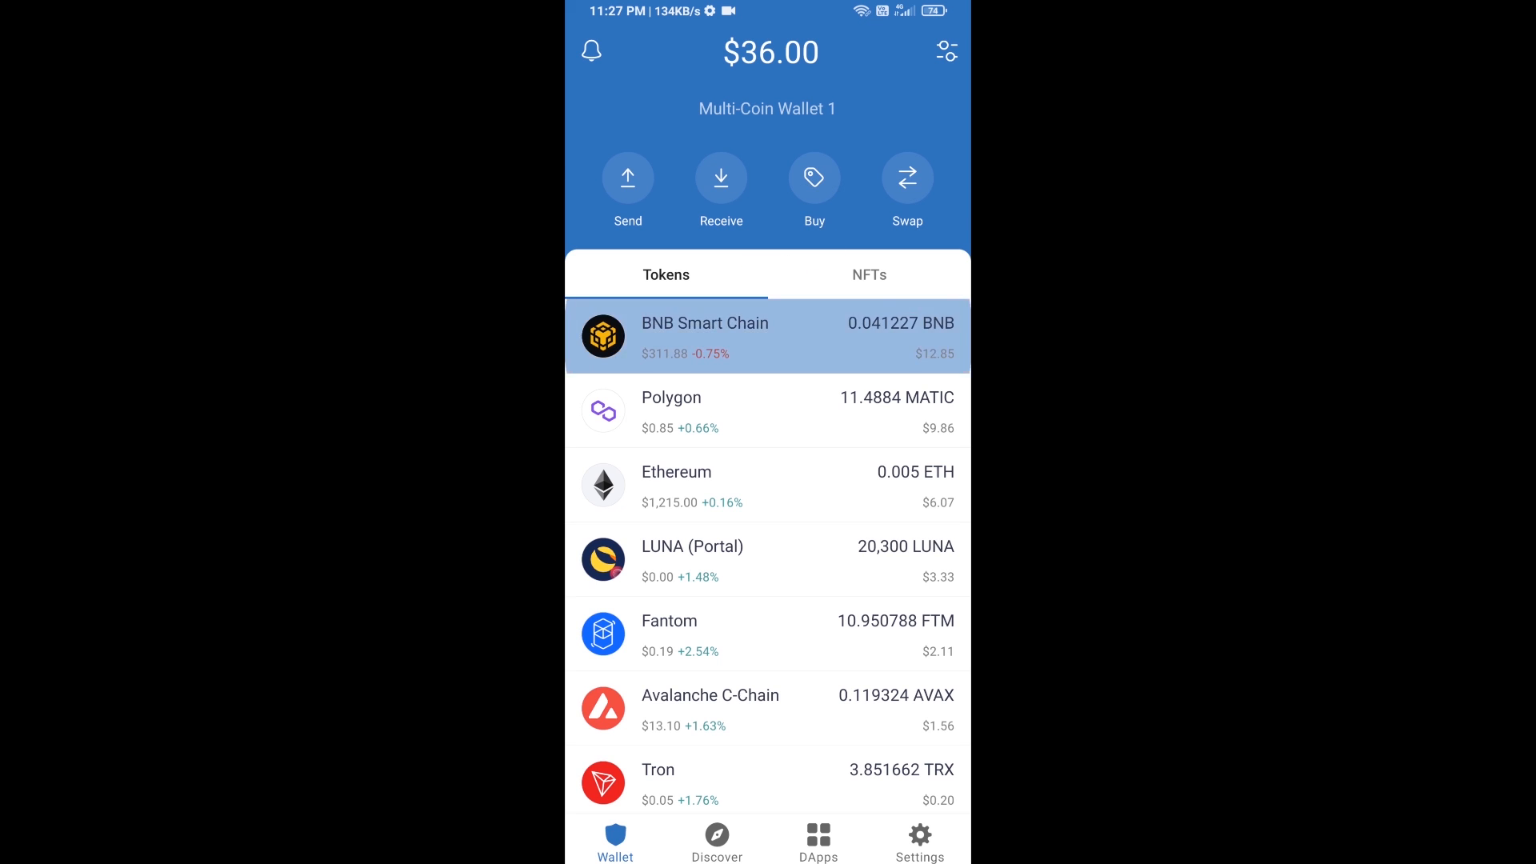
{"action": "left_click", "coordinate": [767, 335]}
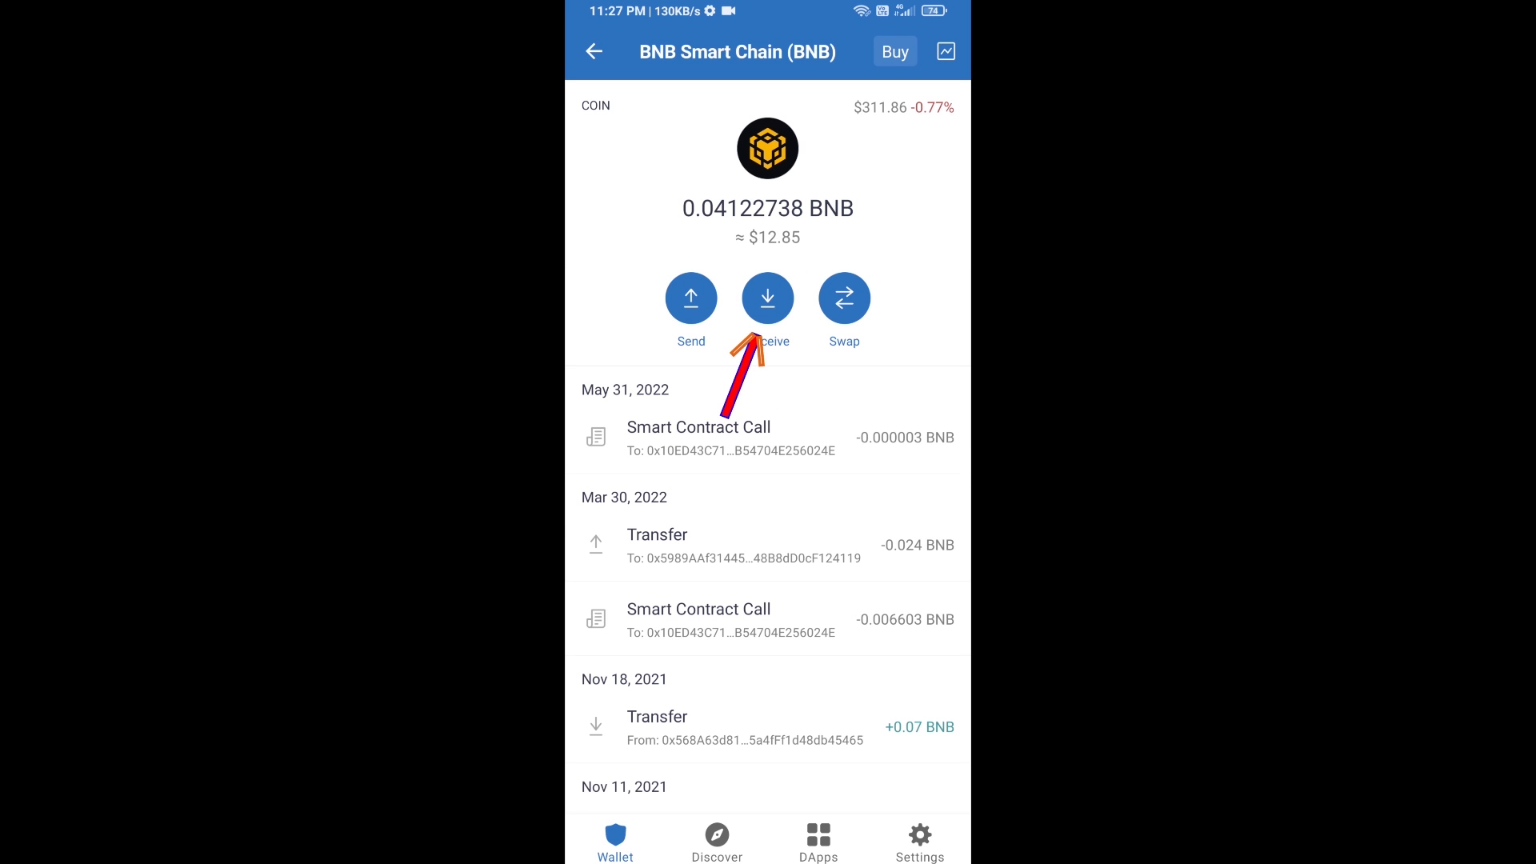
{"action": "left_click", "coordinate": [768, 297]}
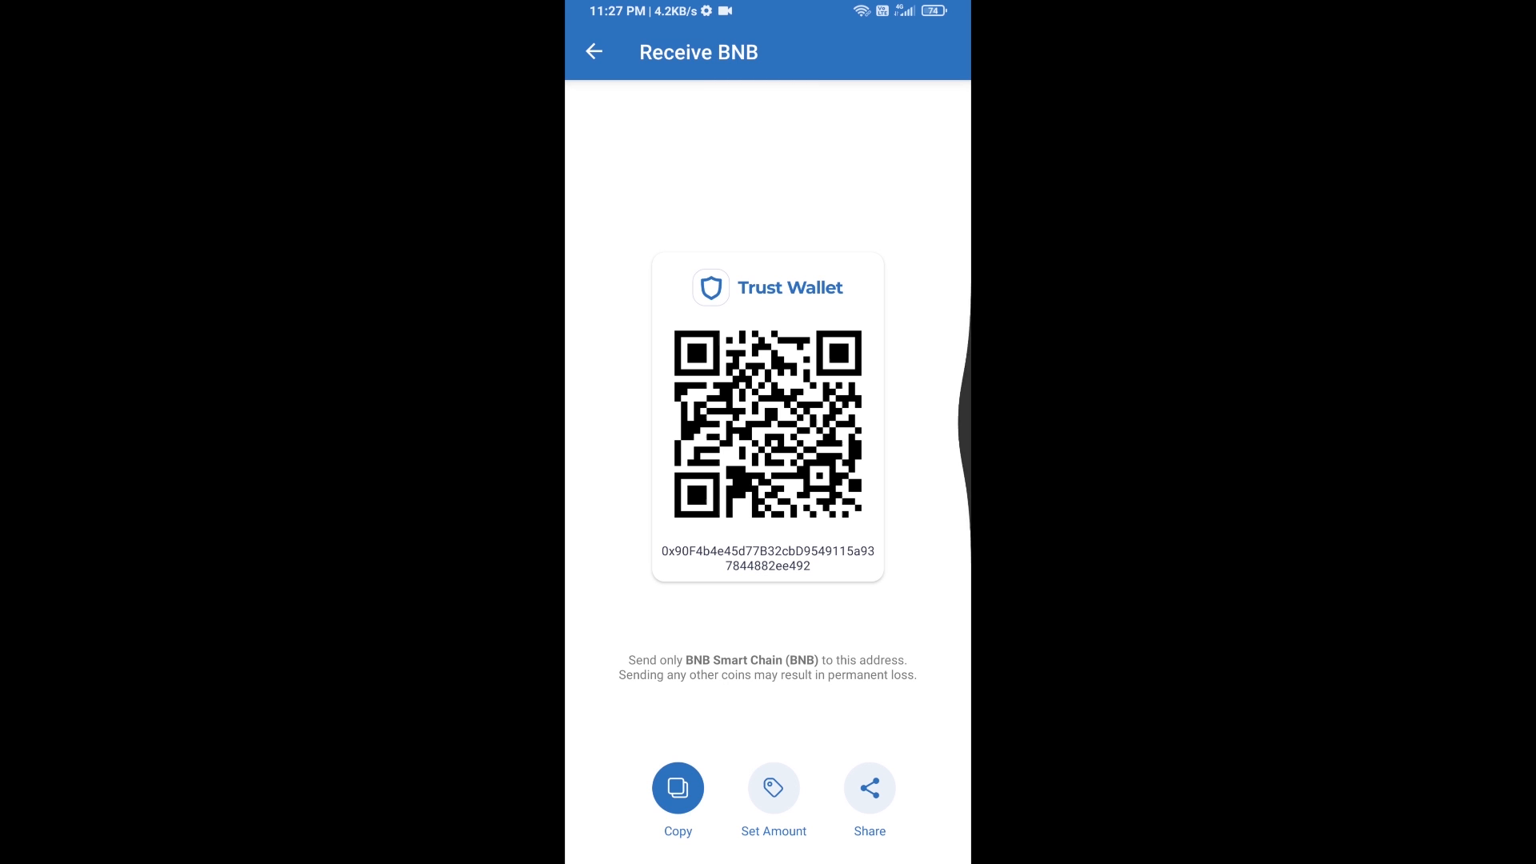
{"action": "left_click", "coordinate": [593, 52]}
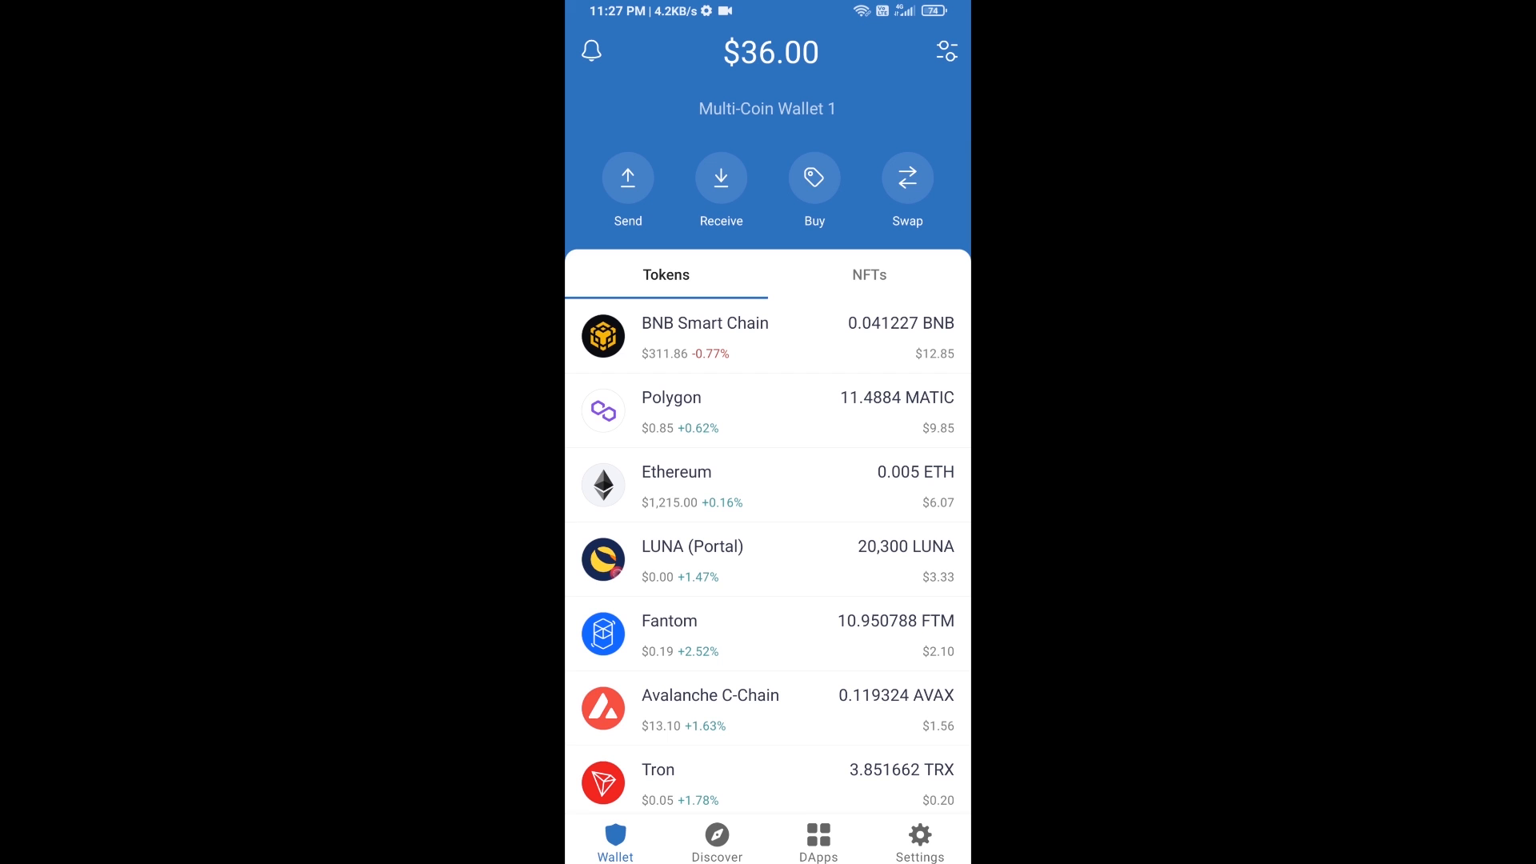
- Scroll the DApps browser to Popular and launch PancakeSwap
{"action": "left_click", "coordinate": [817, 837]}
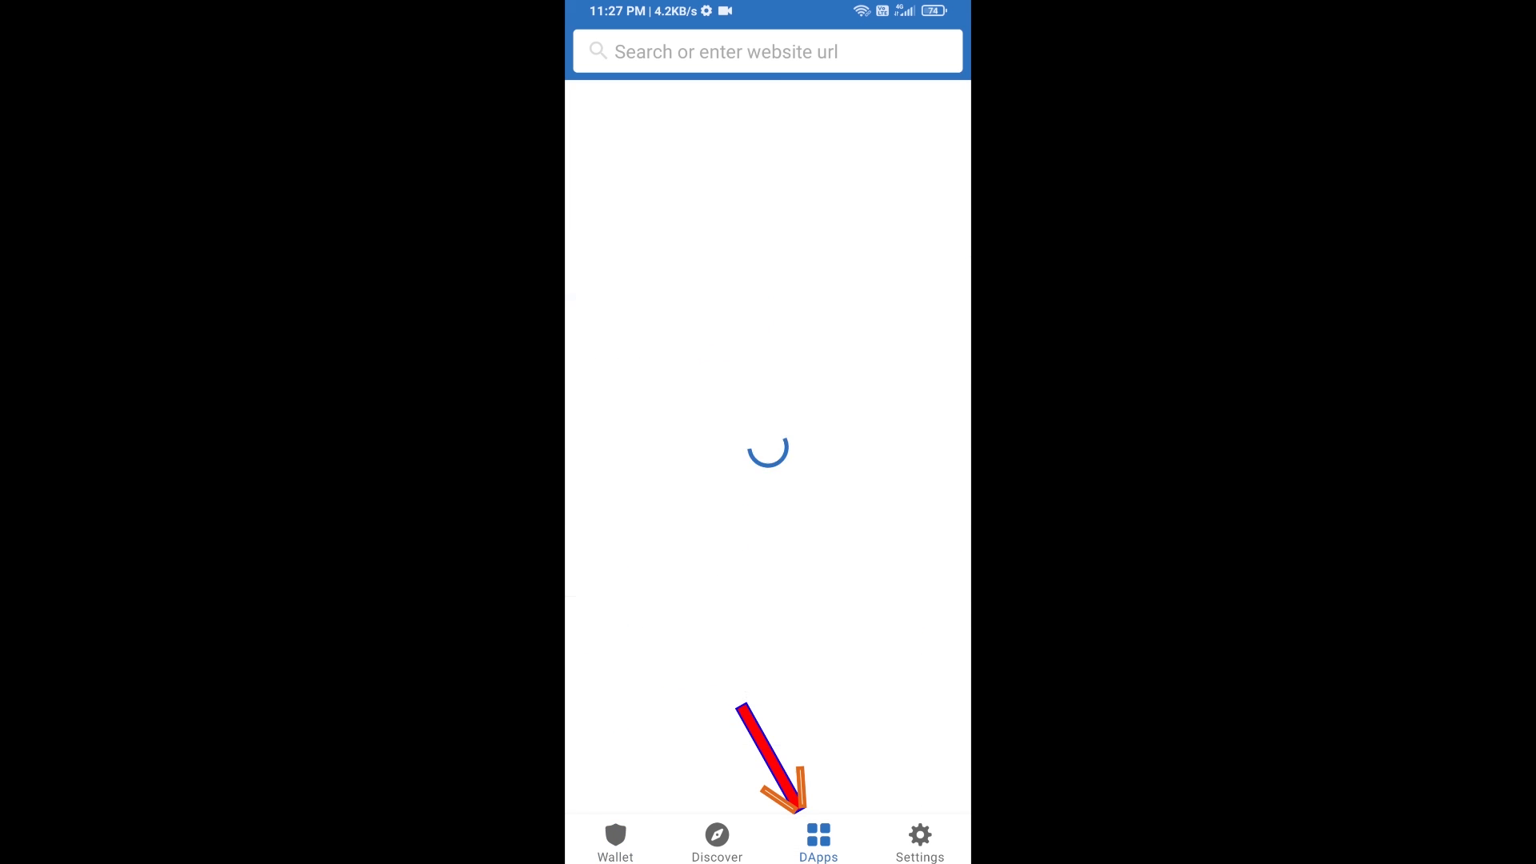
{"action": "left_click", "coordinate": [820, 840]}
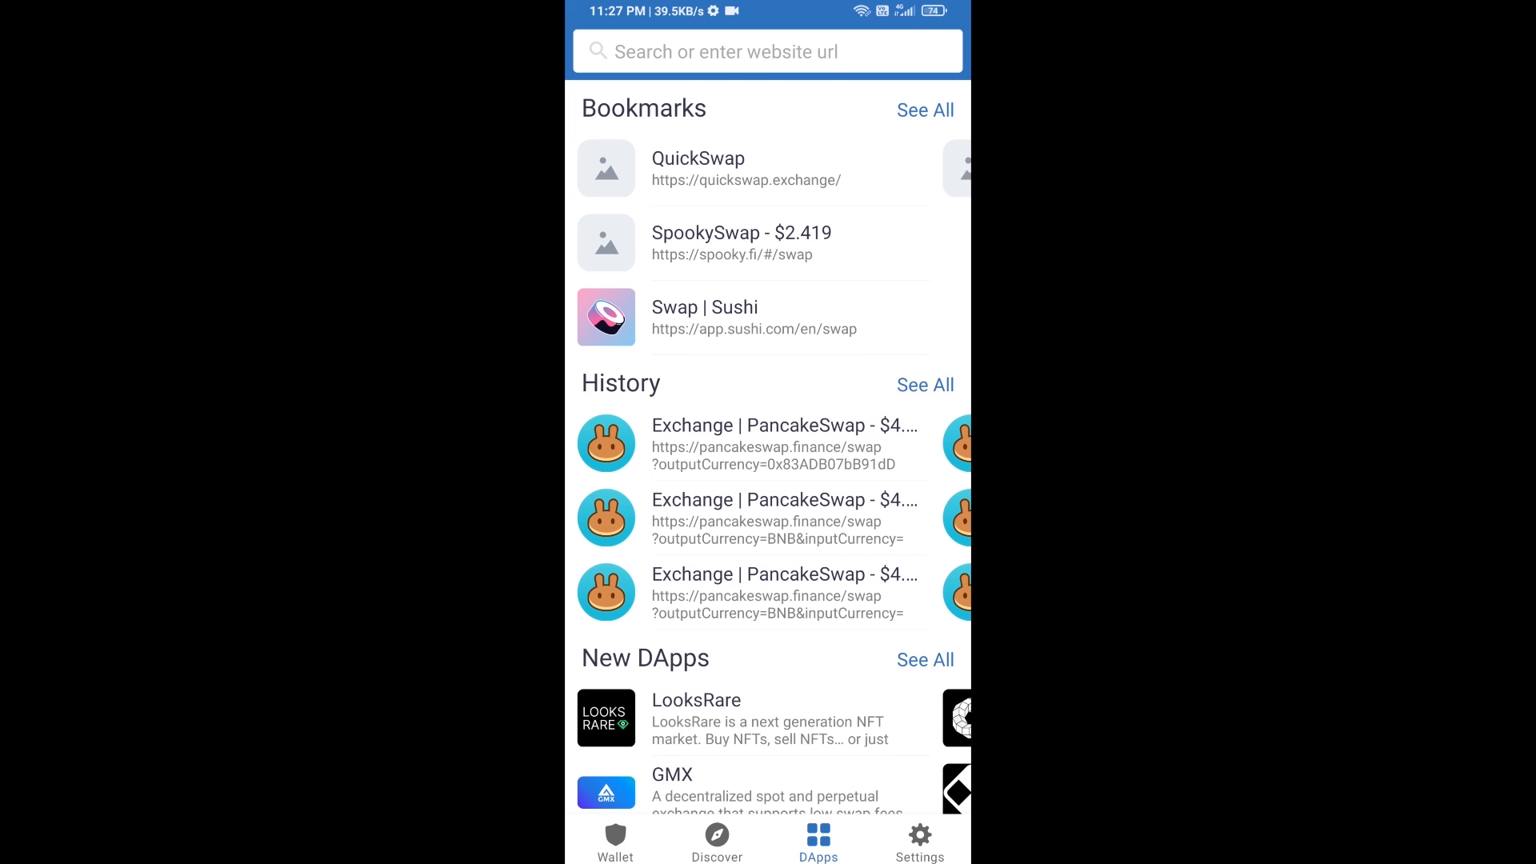
{"action": "scroll", "scroll_direction": "down", "scroll_amount": 3}
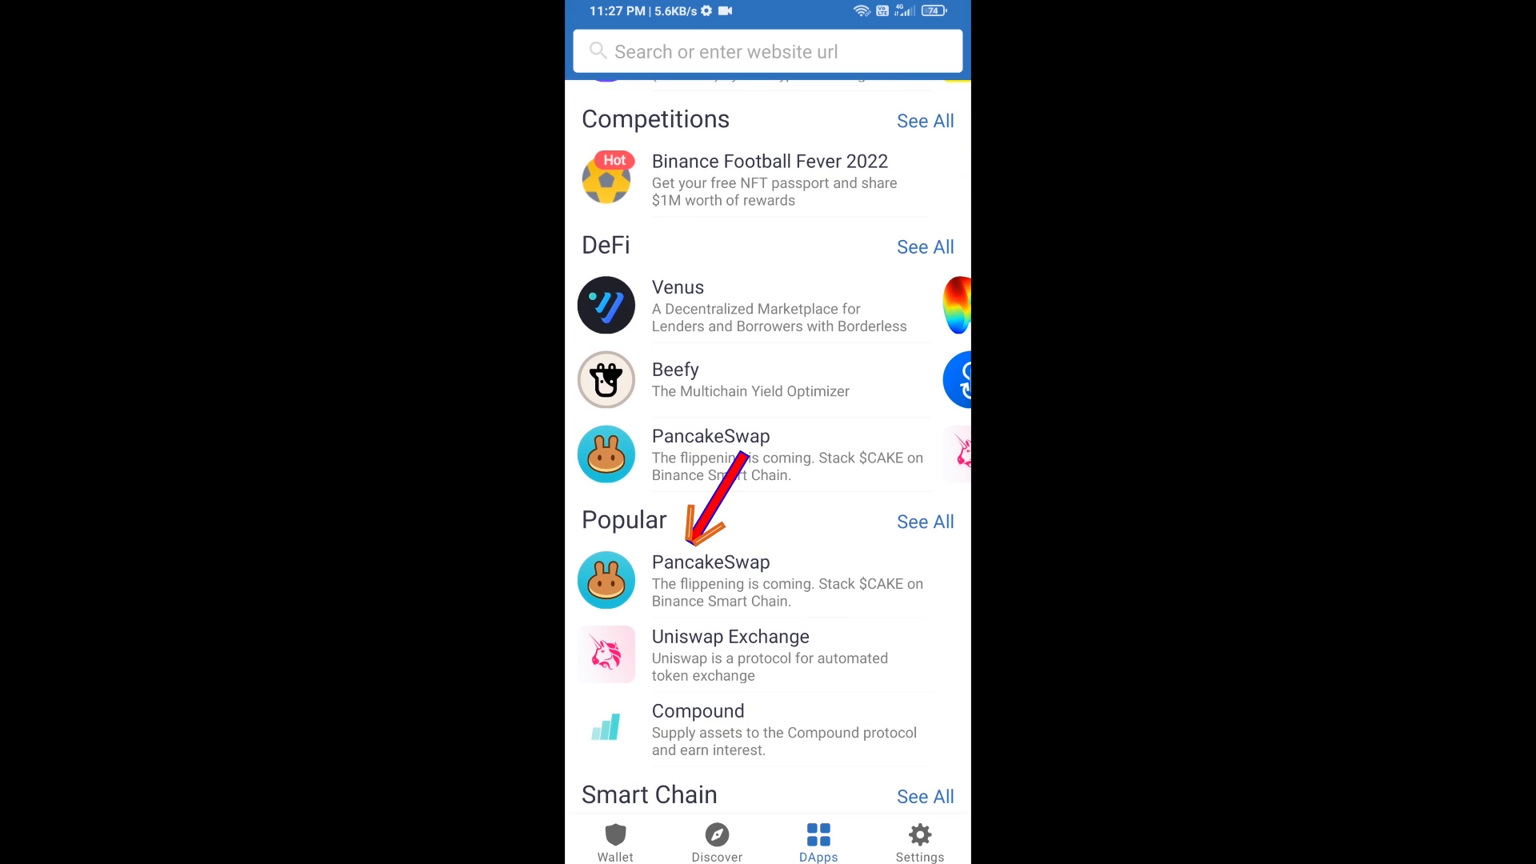
{"action": "left_click", "coordinate": [711, 561]}
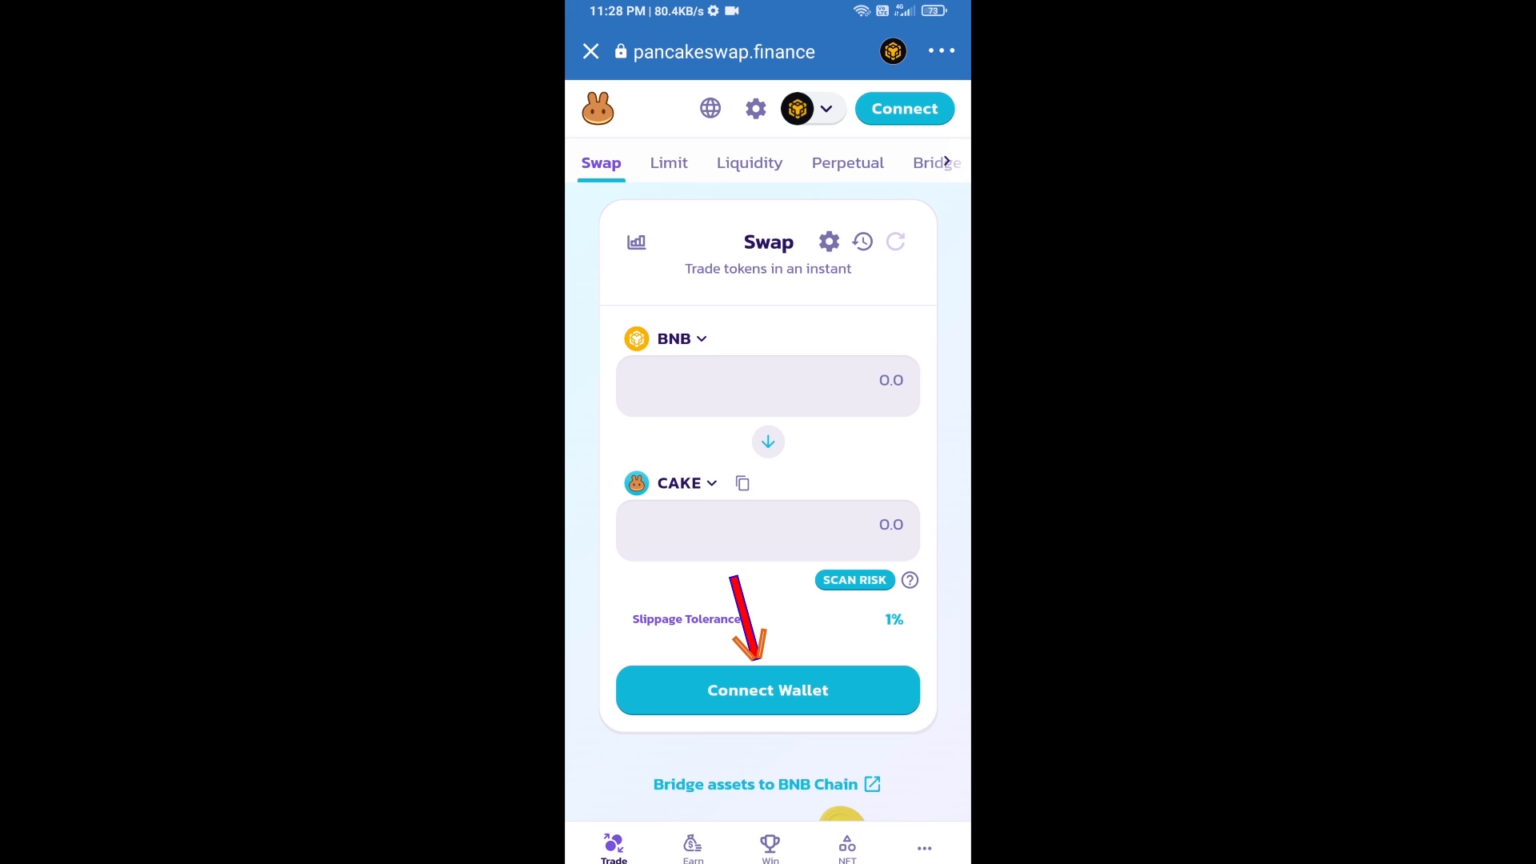
- Connect Trust Wallet to PancakeSwap and open the receive-token list to replace CAKE
{"action": "left_click", "coordinate": [767, 689]}
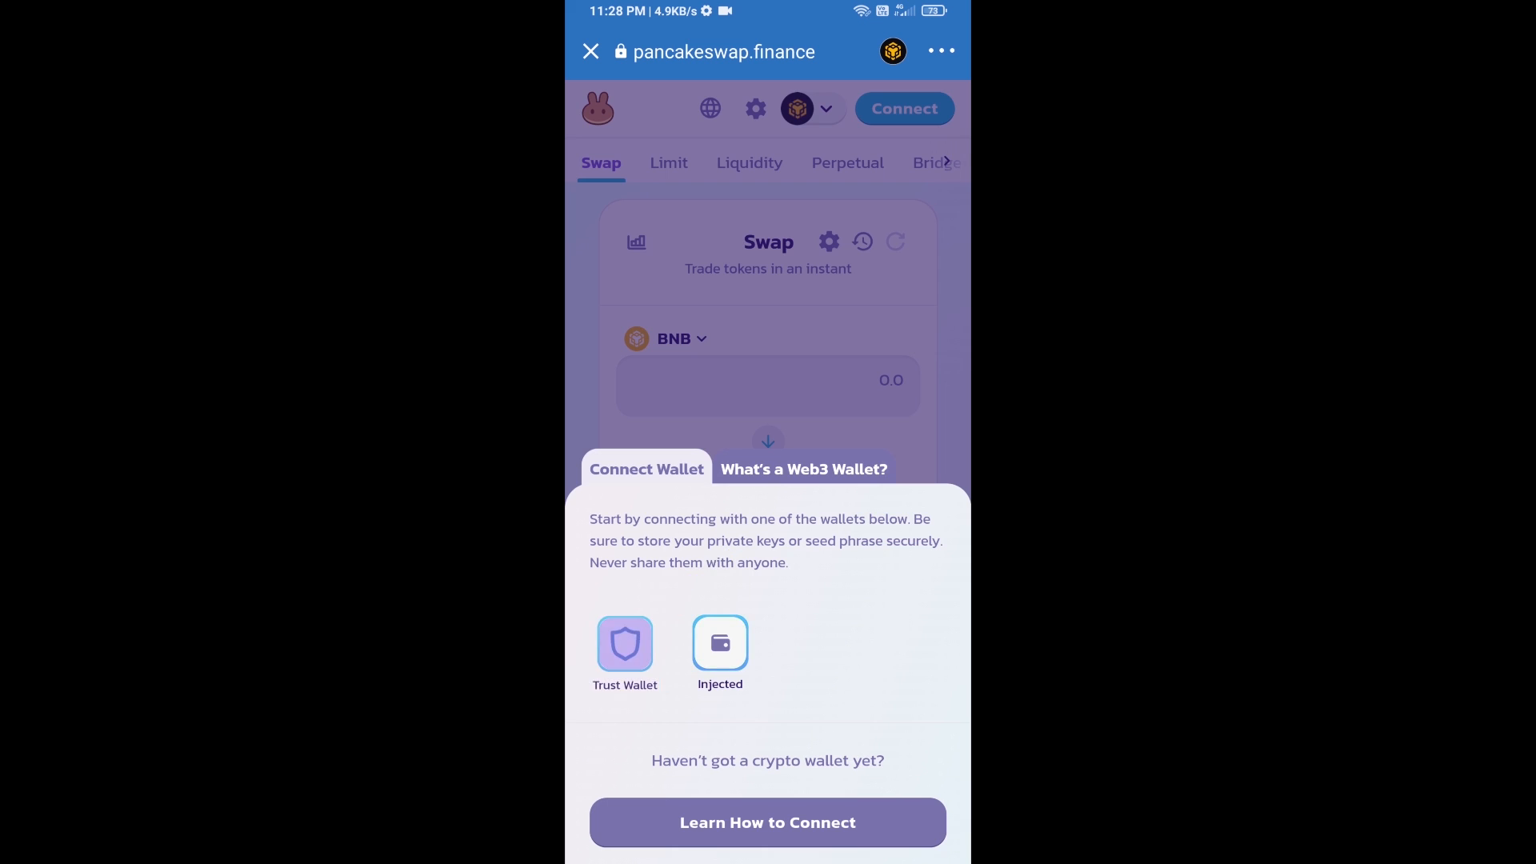
{"action": "left_click", "coordinate": [720, 642]}
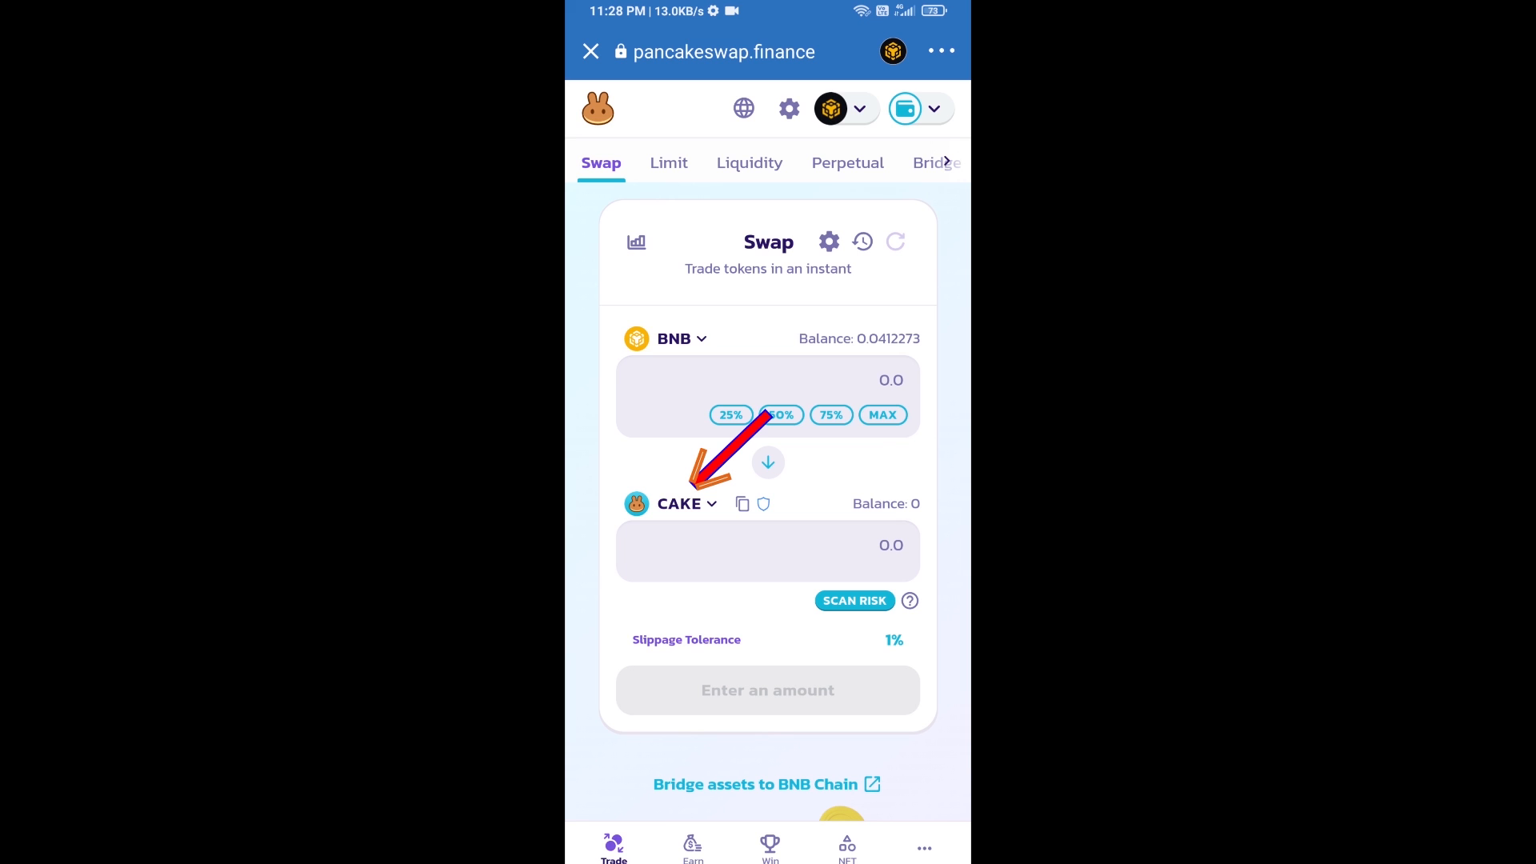
{"action": "left_click", "coordinate": [680, 504]}
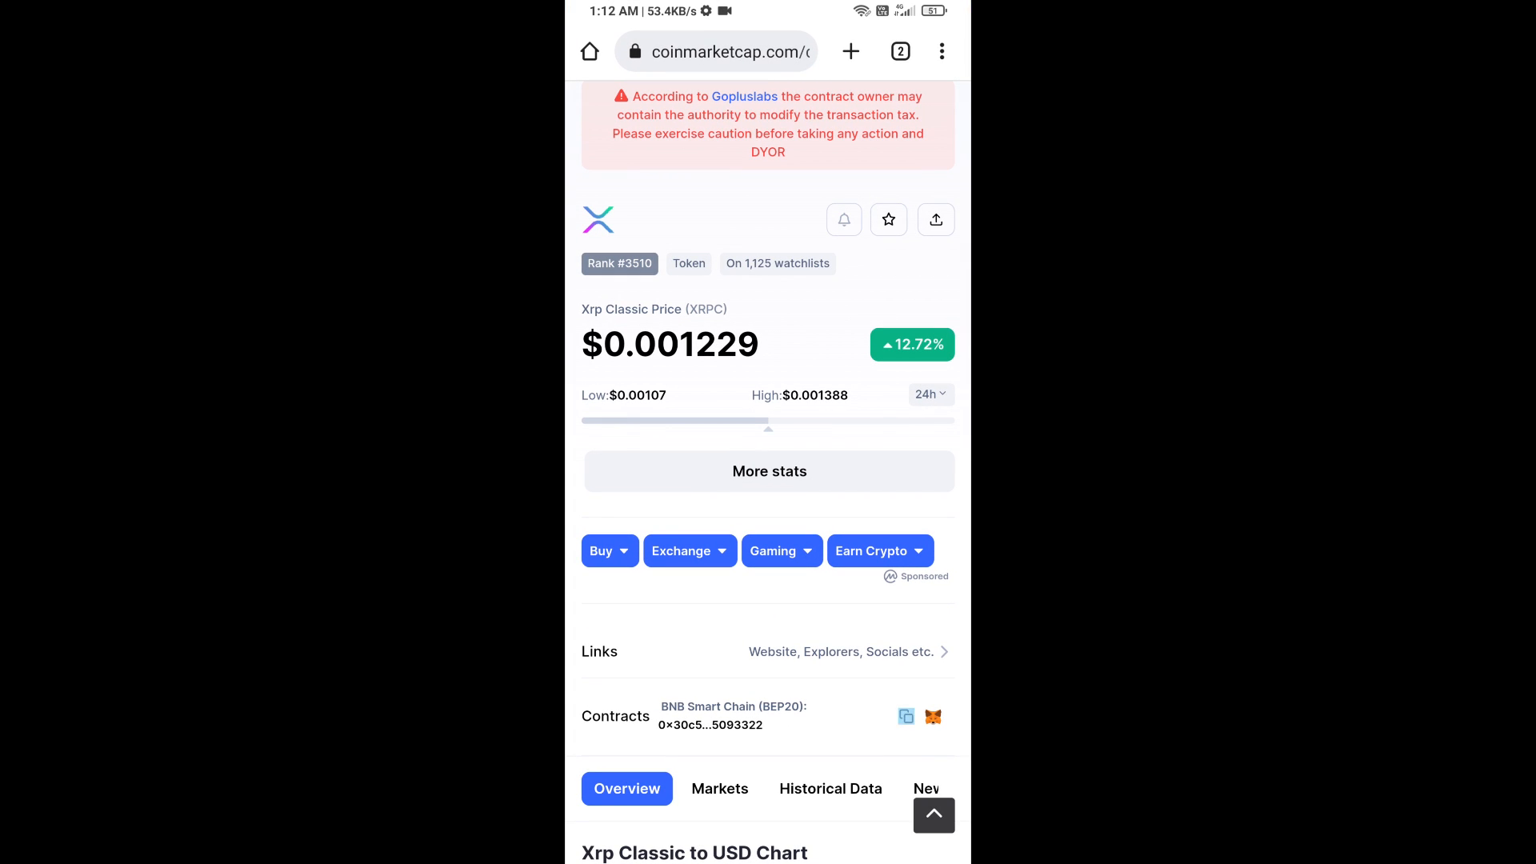
- Switch from Chrome back to Trust Wallet's PancakeSwap token list via recent apps
{"action": "left_click", "coordinate": [902, 718]}
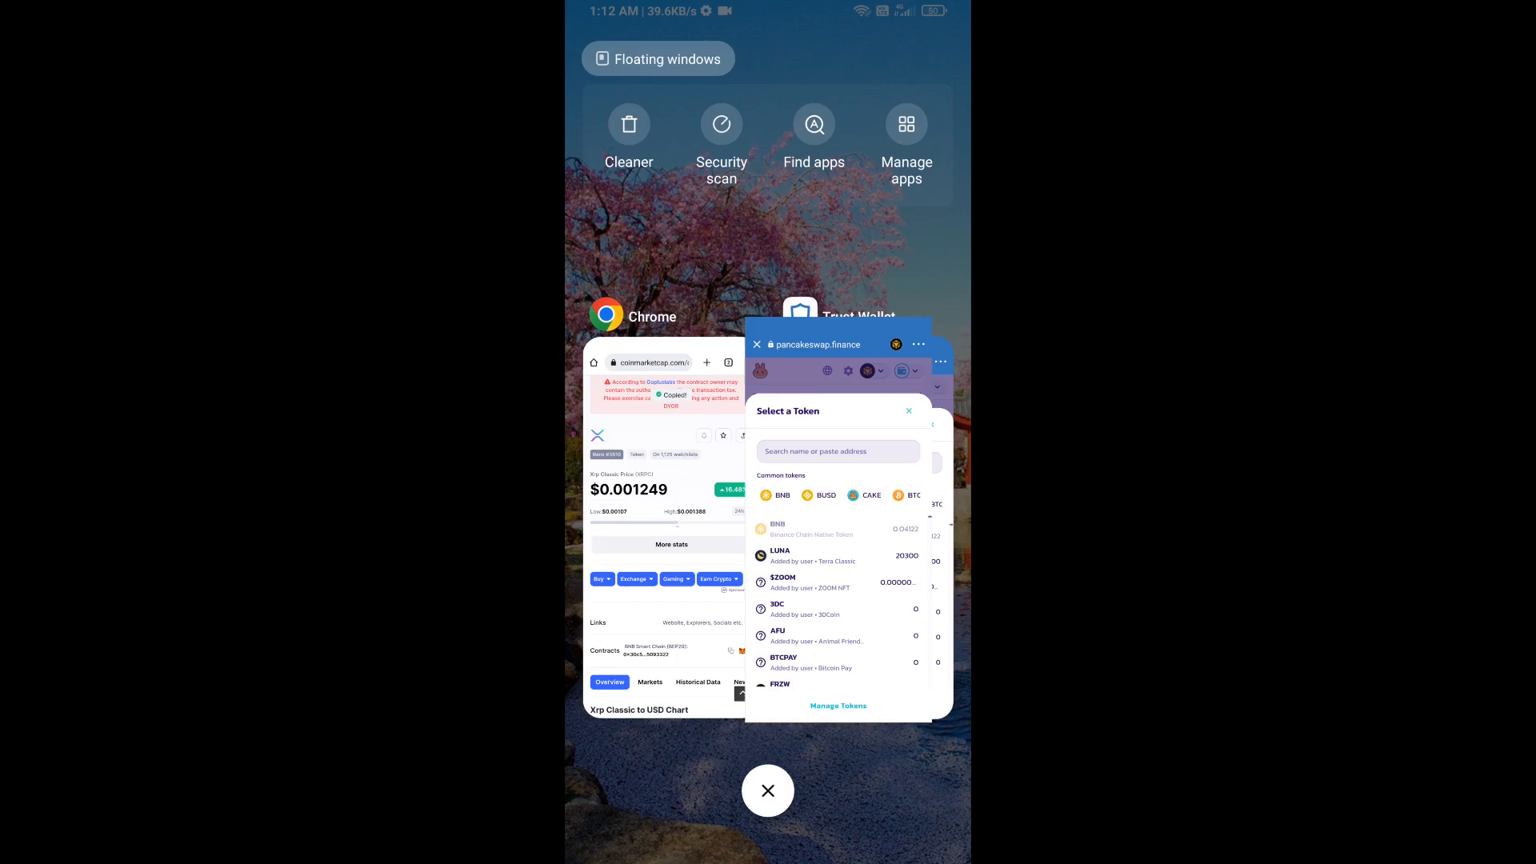
{"action": "left_click", "coordinate": [767, 790]}
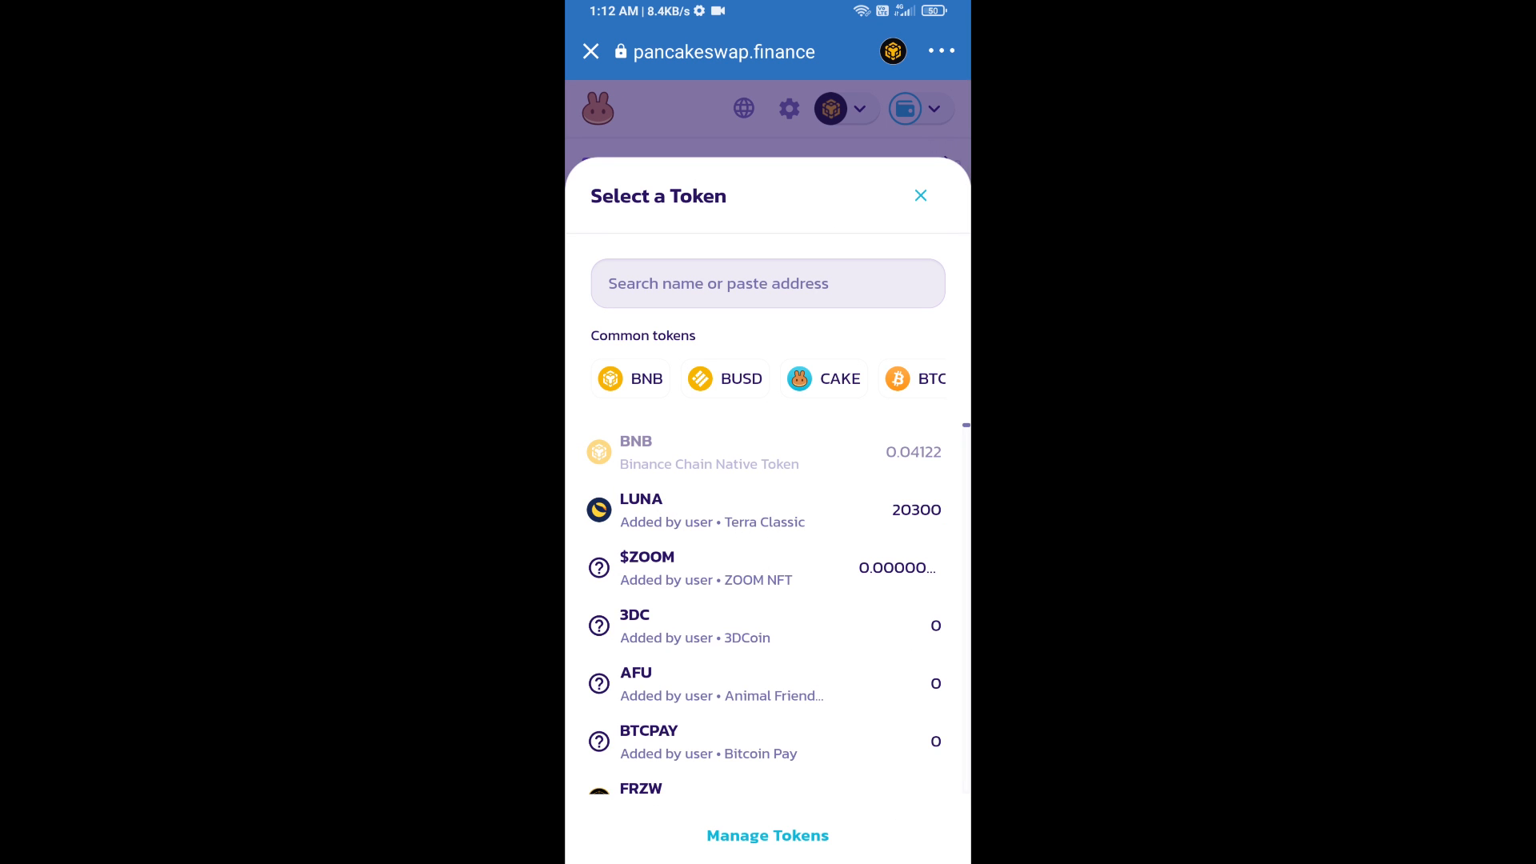
- Search the XRPC contract address and import Xrp Classic, accepting the unknown-token warning
{"action": "type", "text": "082564aeE6a56755F80AA4bbdF2e5093322"}
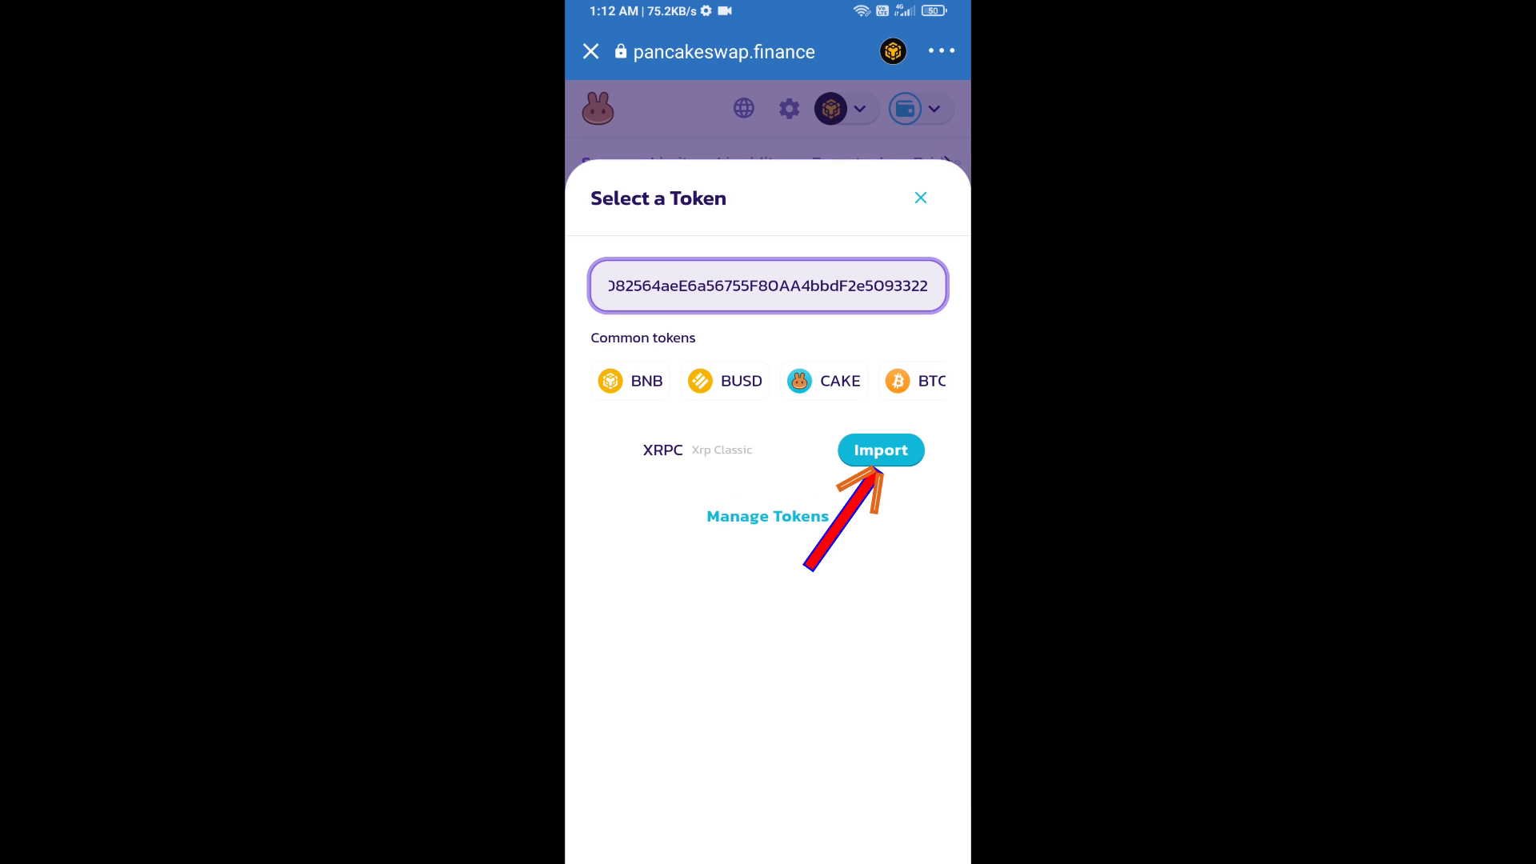
{"action": "left_click", "coordinate": [881, 450]}
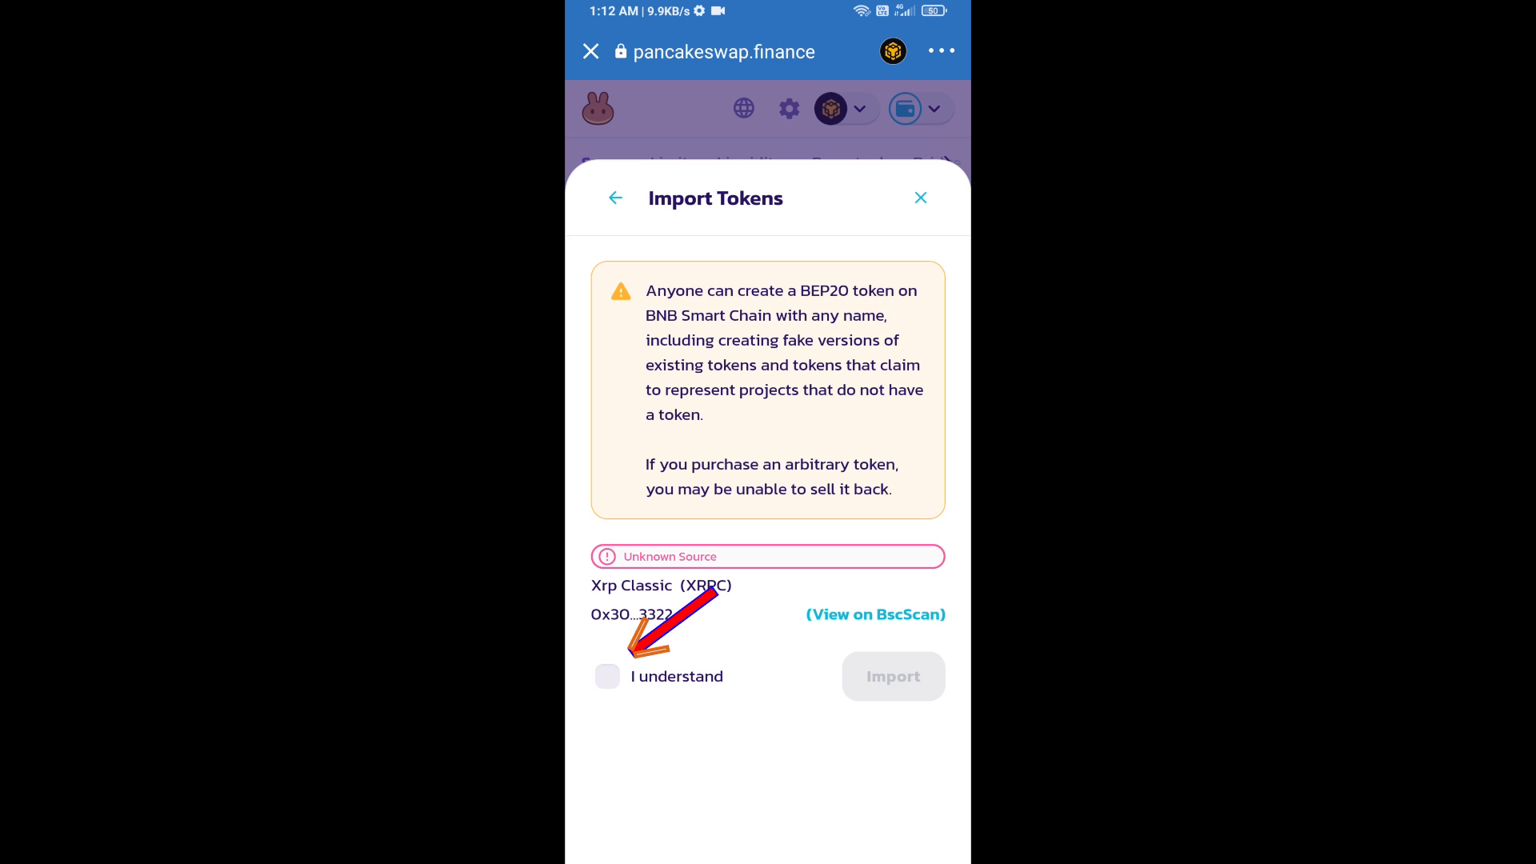
{"action": "left_click", "coordinate": [607, 675]}
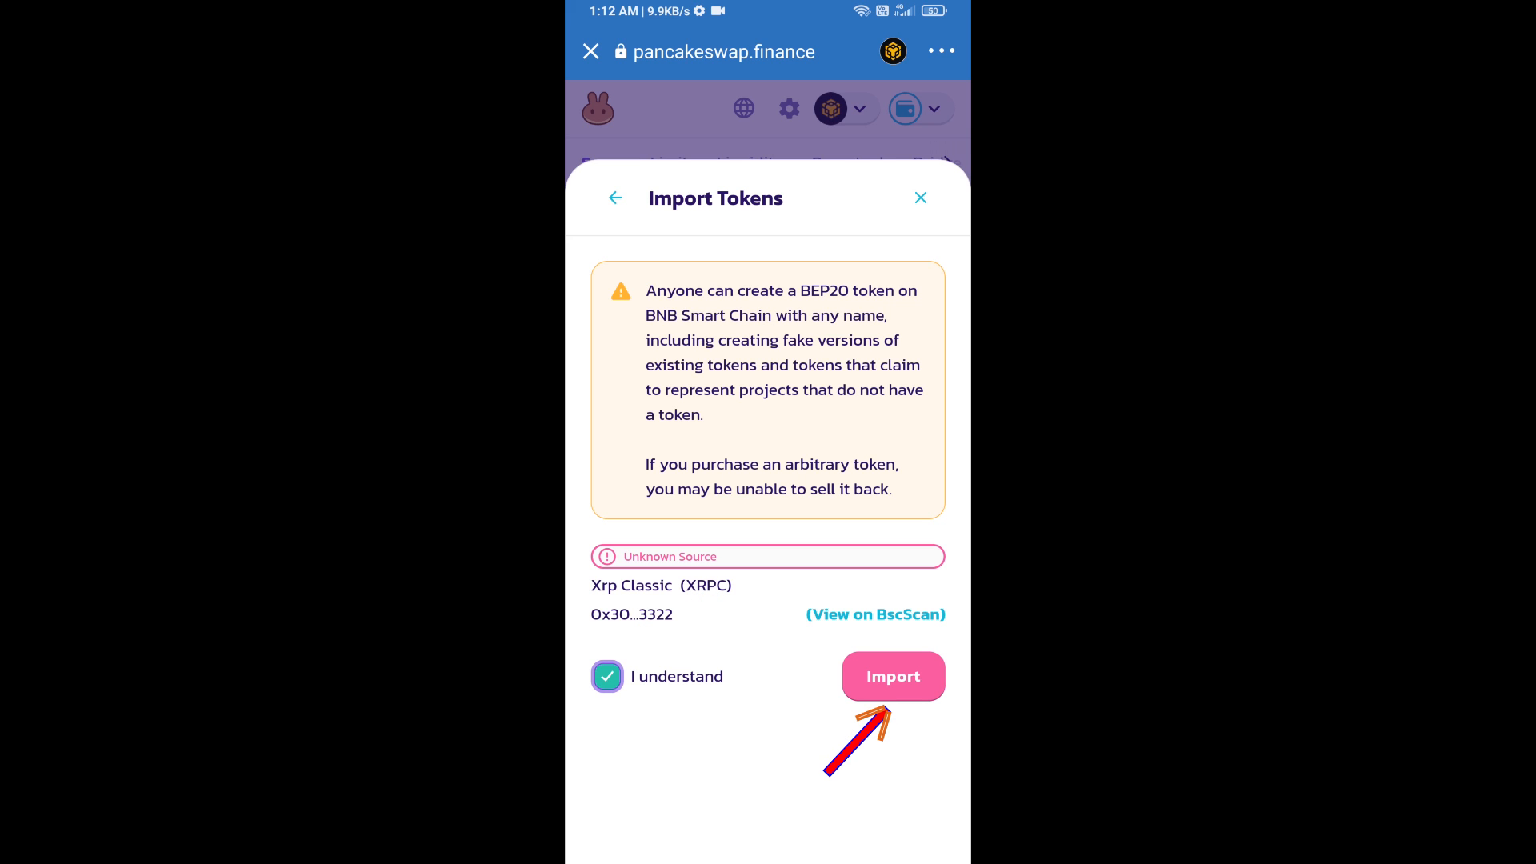
{"action": "left_click", "coordinate": [893, 676]}
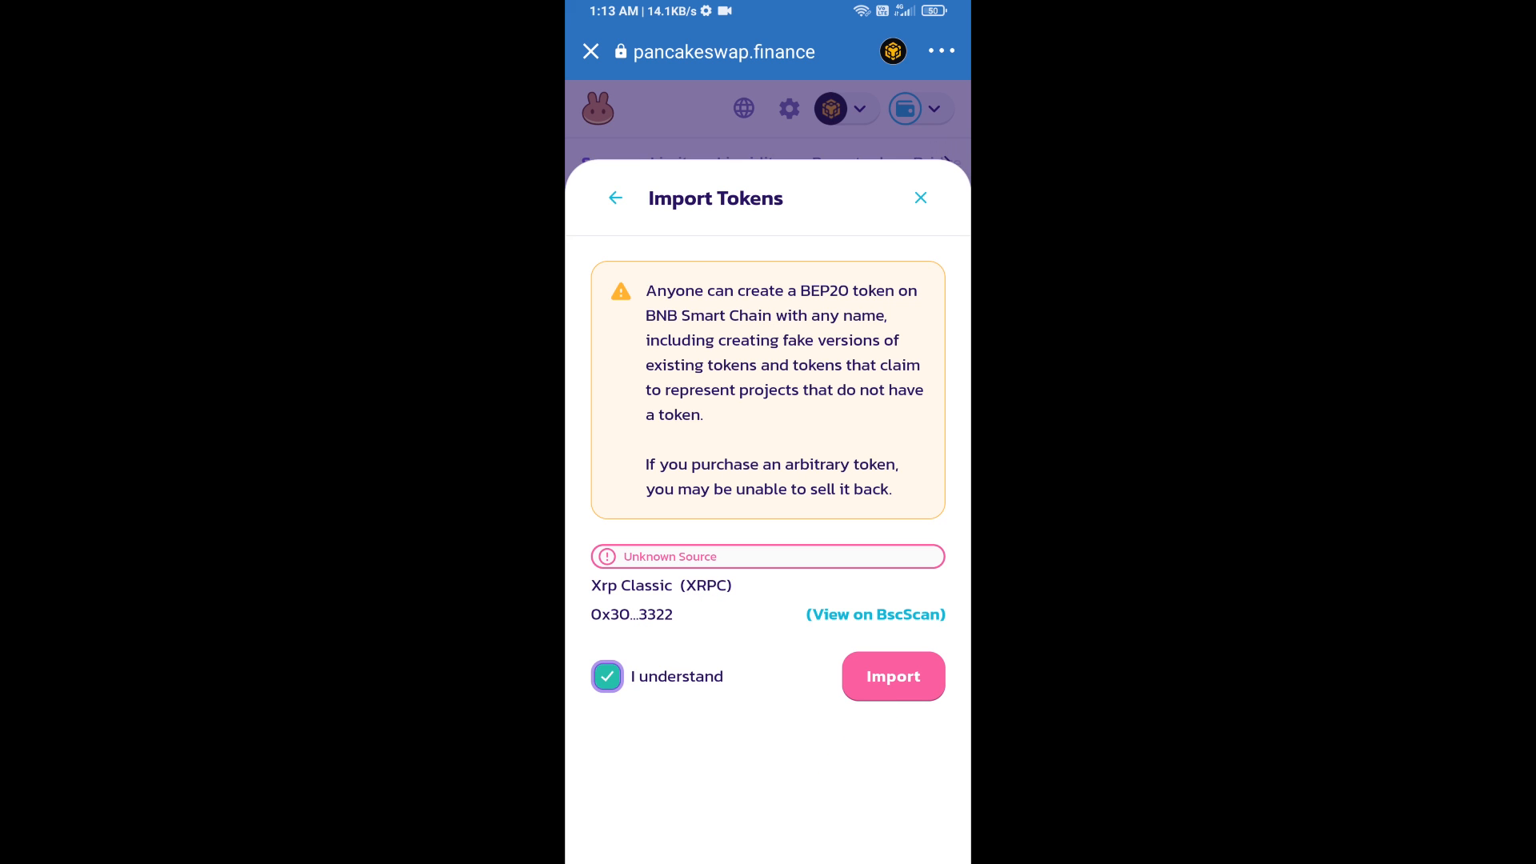
{"action": "left_click", "coordinate": [893, 675]}
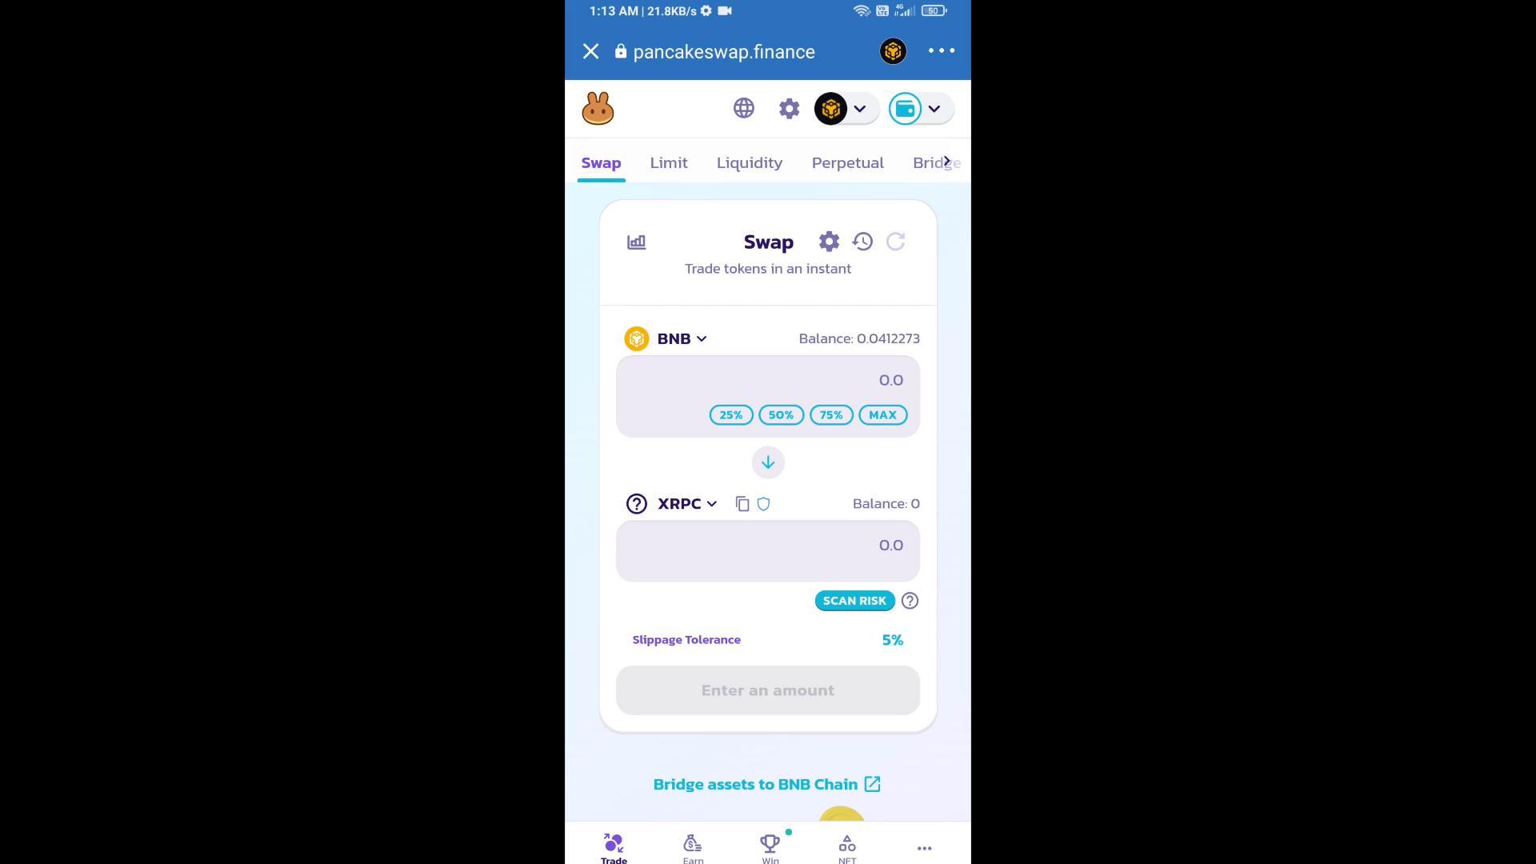
- Set 12% slippage, enter 0.005 XRPC to receive, and start the BNB swap
{"action": "left_click", "coordinate": [828, 241]}
{"action": "type", "text": "12"}
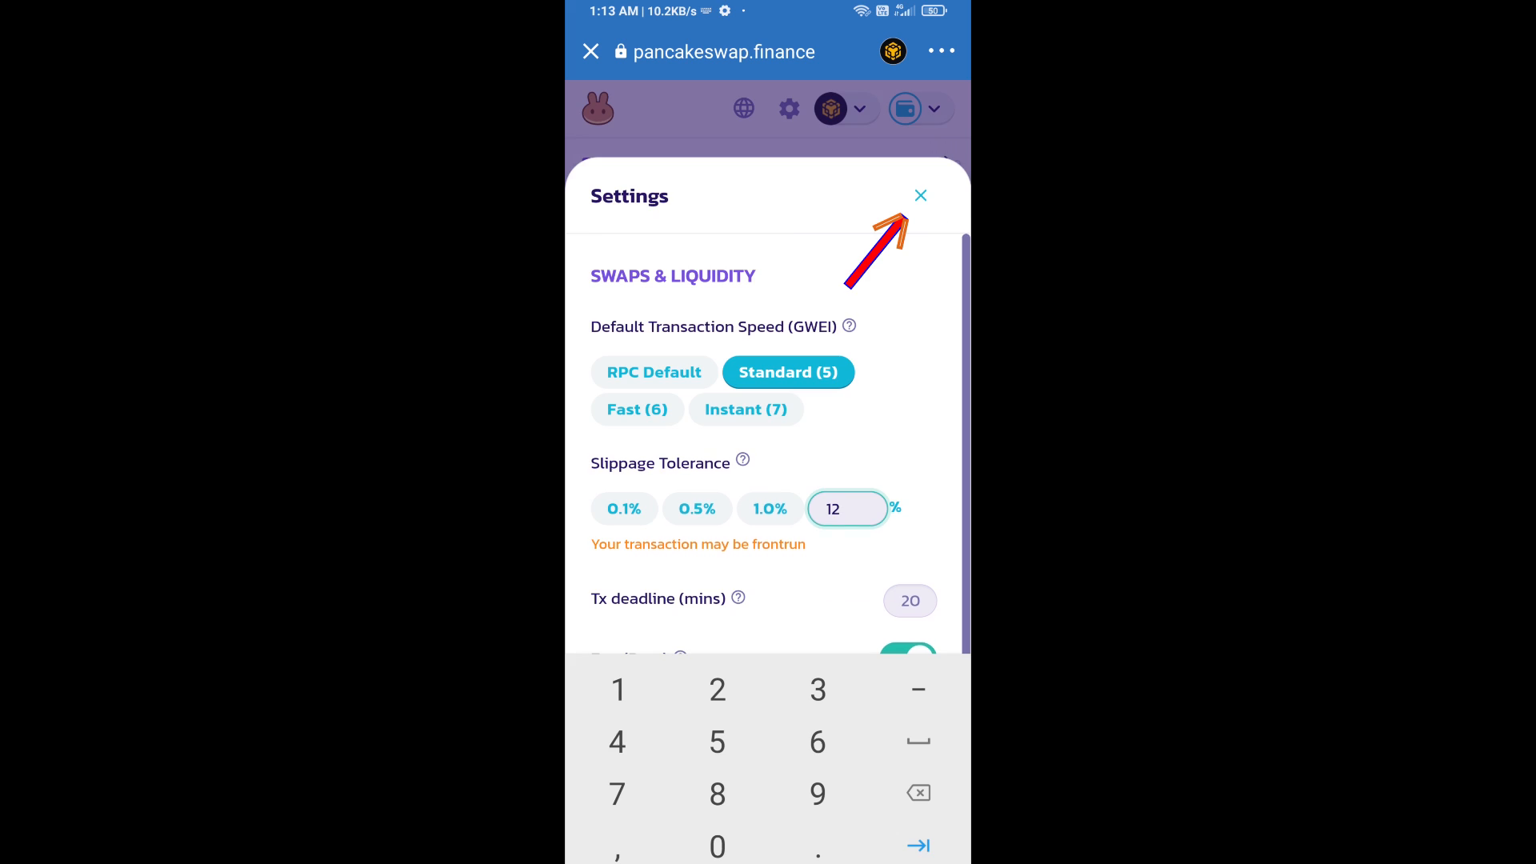
{"action": "left_click", "coordinate": [919, 195]}
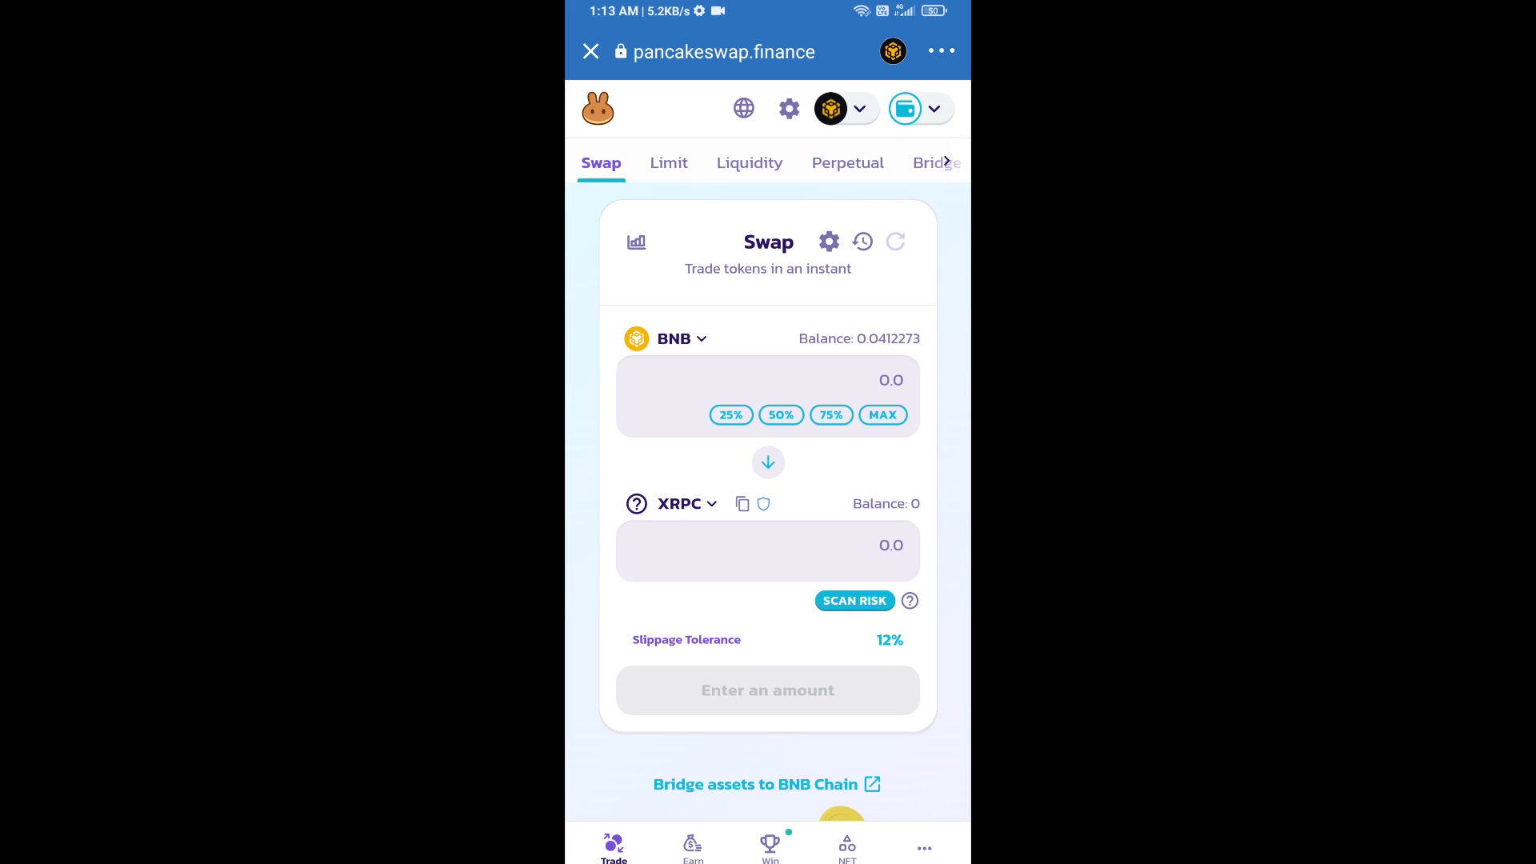
{"action": "left_click", "coordinate": [766, 545]}
{"action": "type", "text": "0.005"}
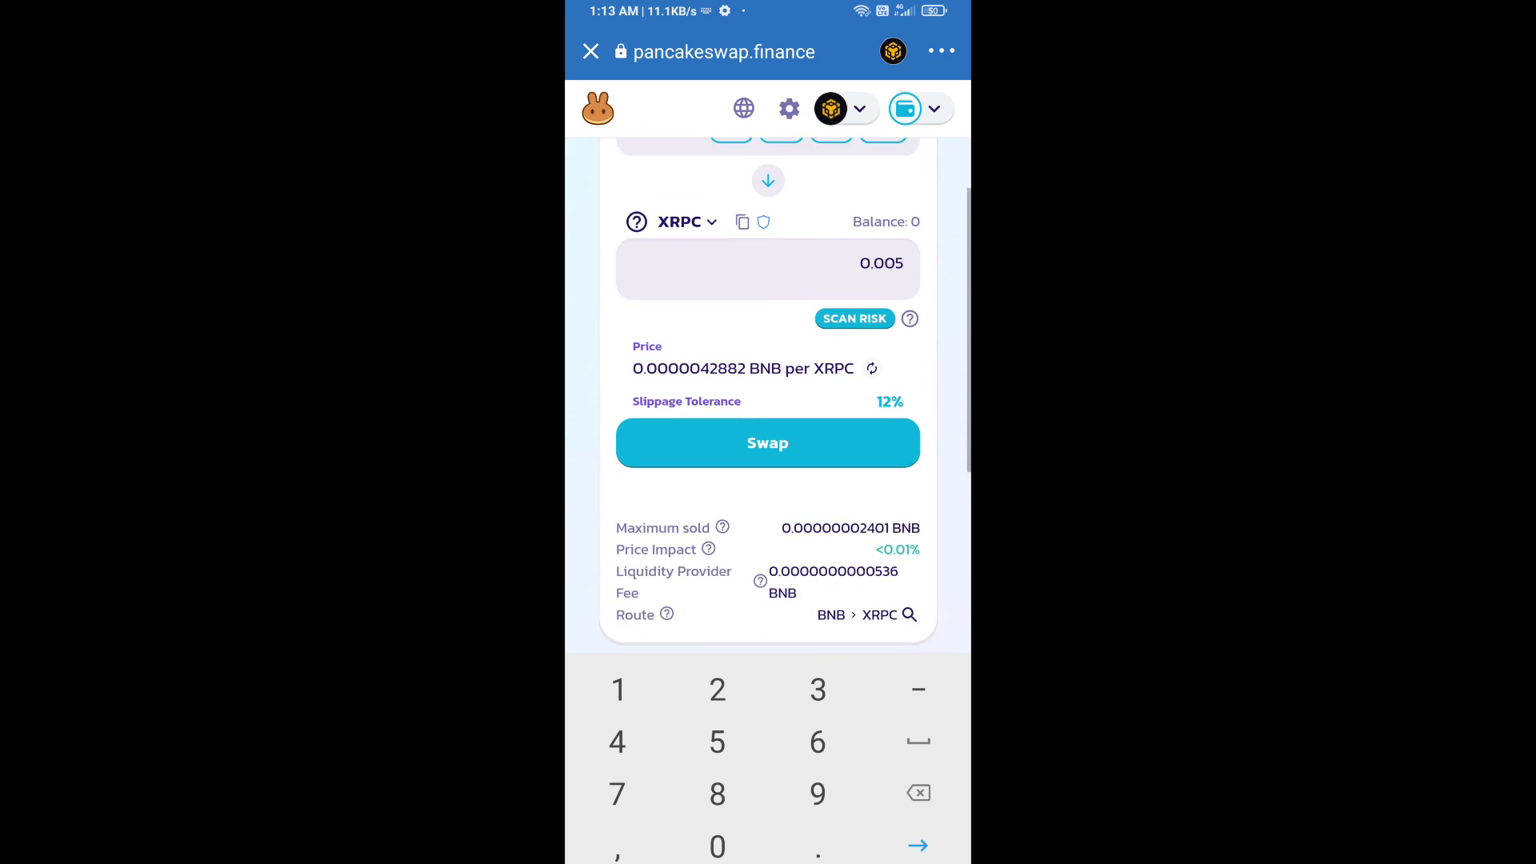
{"action": "scroll", "scroll_direction": "down", "scroll_amount": 3}
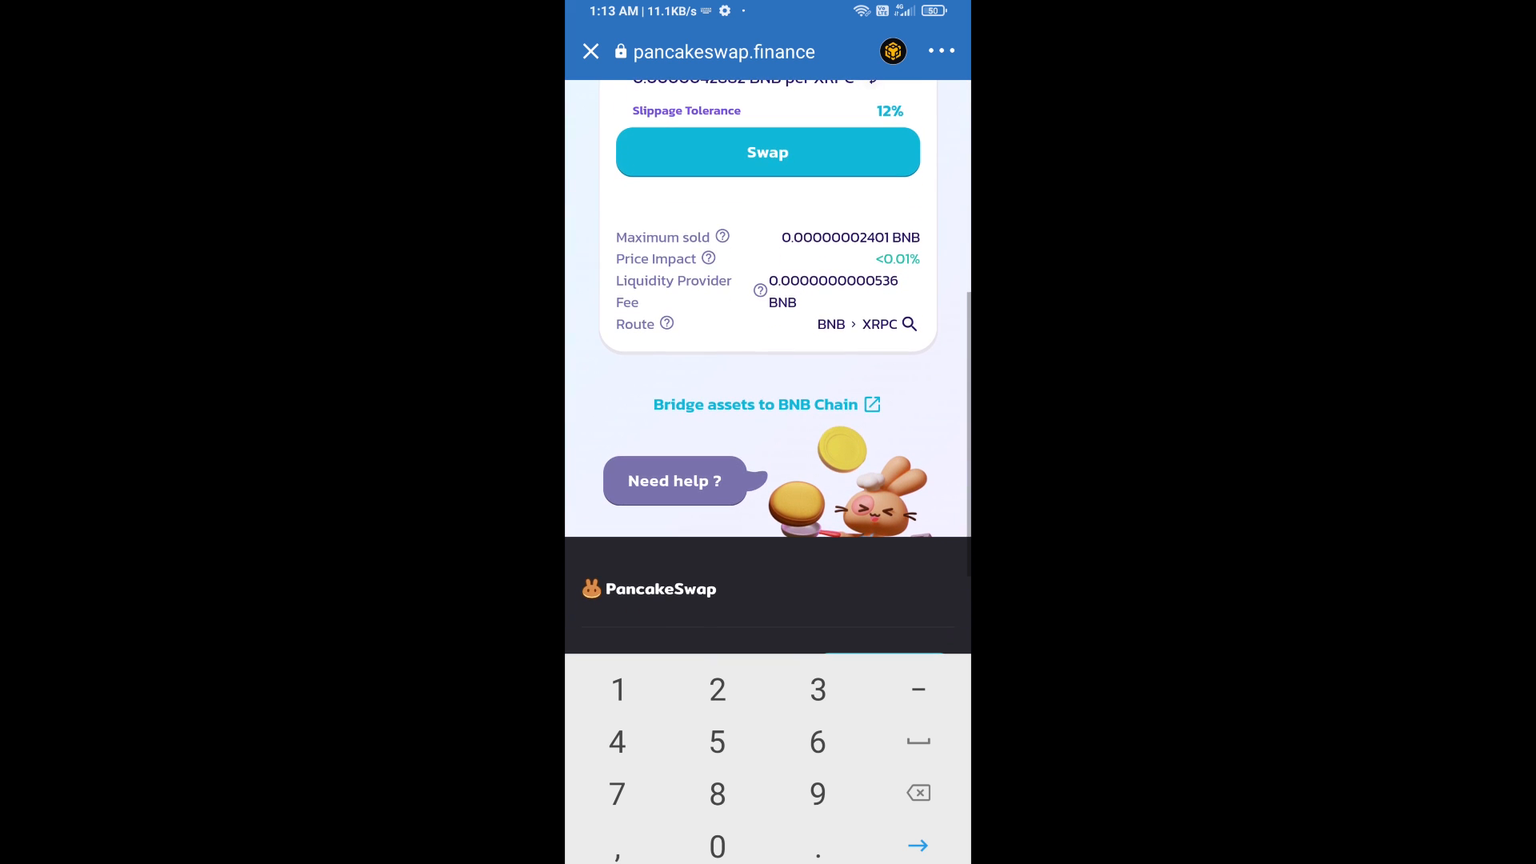
{"action": "left_click", "coordinate": [767, 152]}
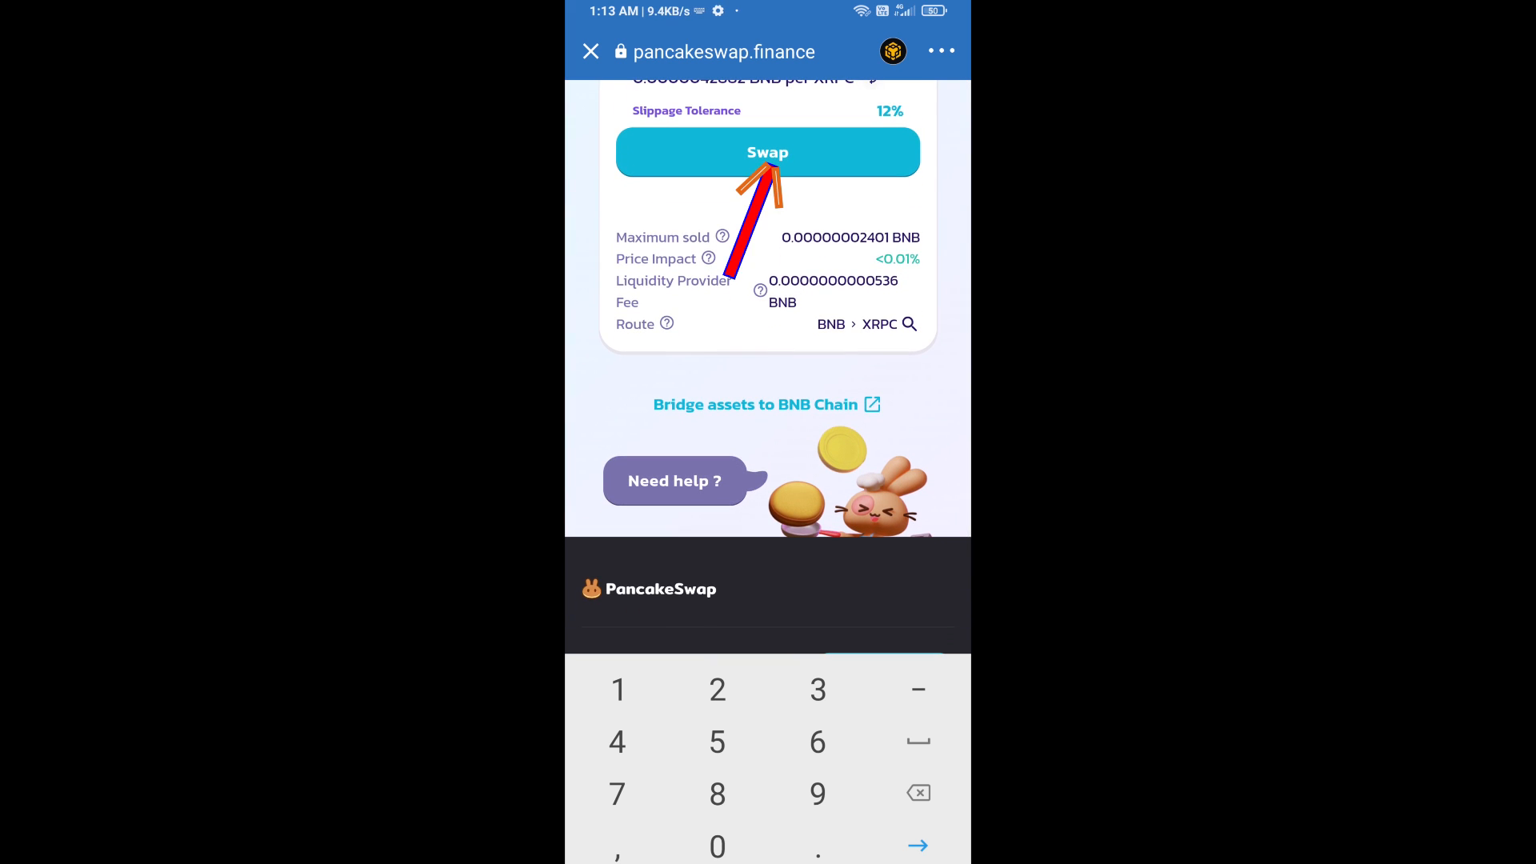
{"action": "left_click", "coordinate": [767, 152]}
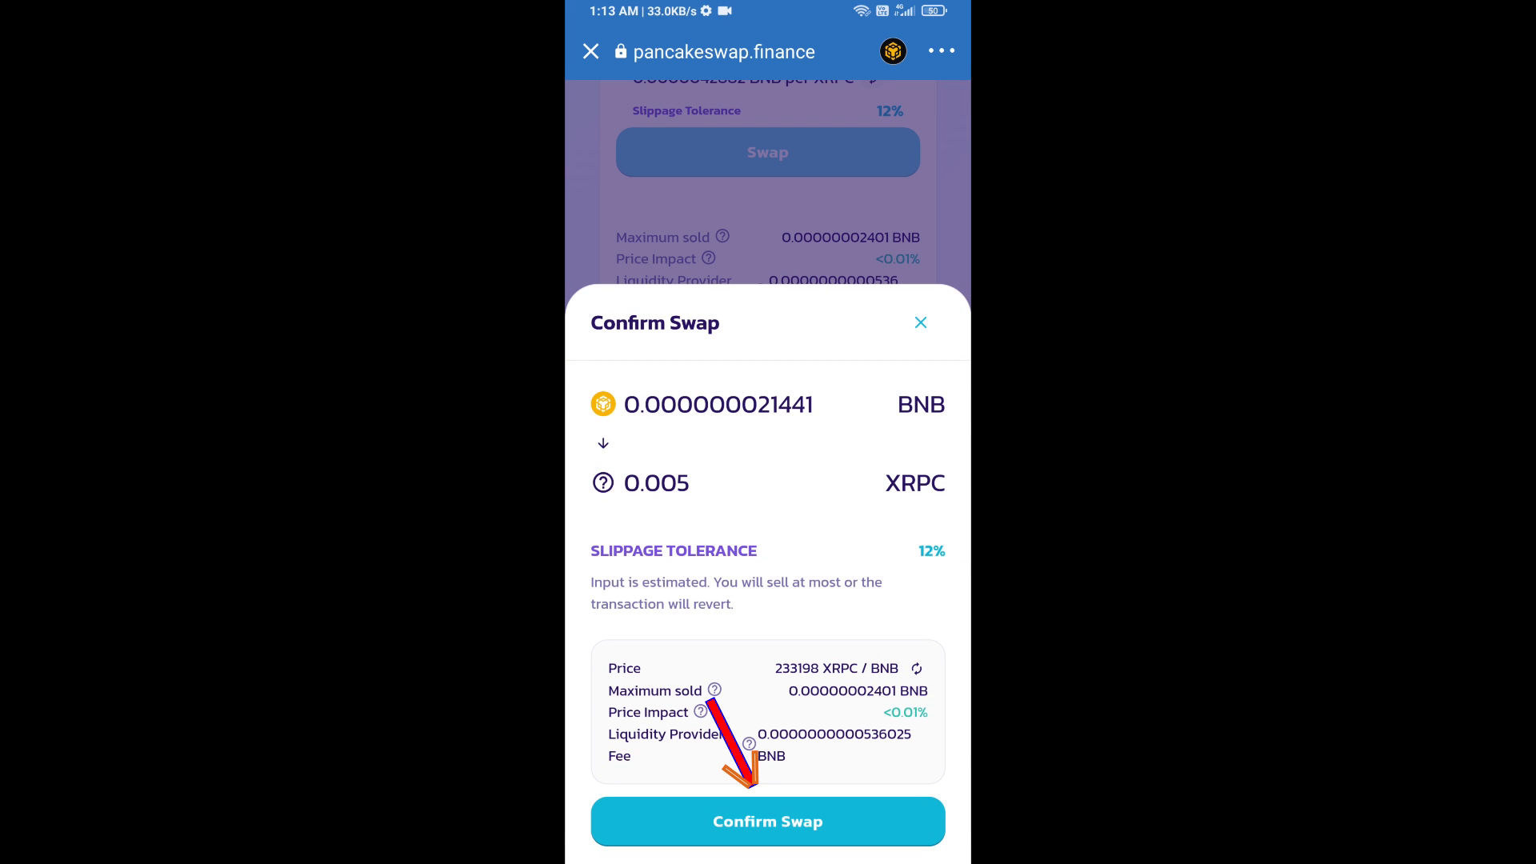
- Confirm the BNB-for-XRPC swap
{"action": "left_click", "coordinate": [767, 820]}
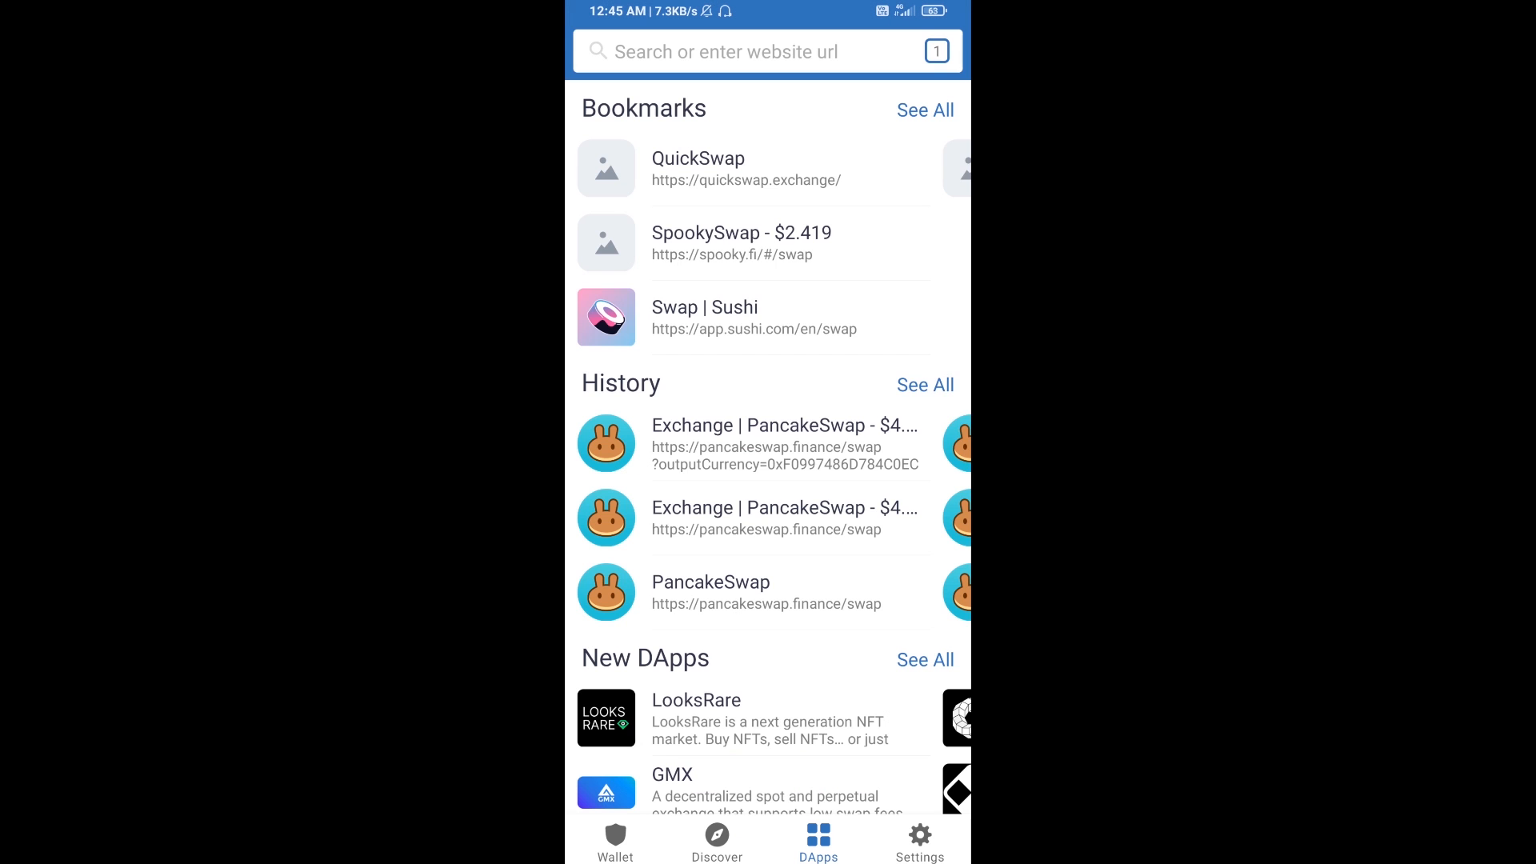
- Search 'dfg' in token management and open the Add Custom Token form
{"action": "left_click", "coordinate": [614, 845]}
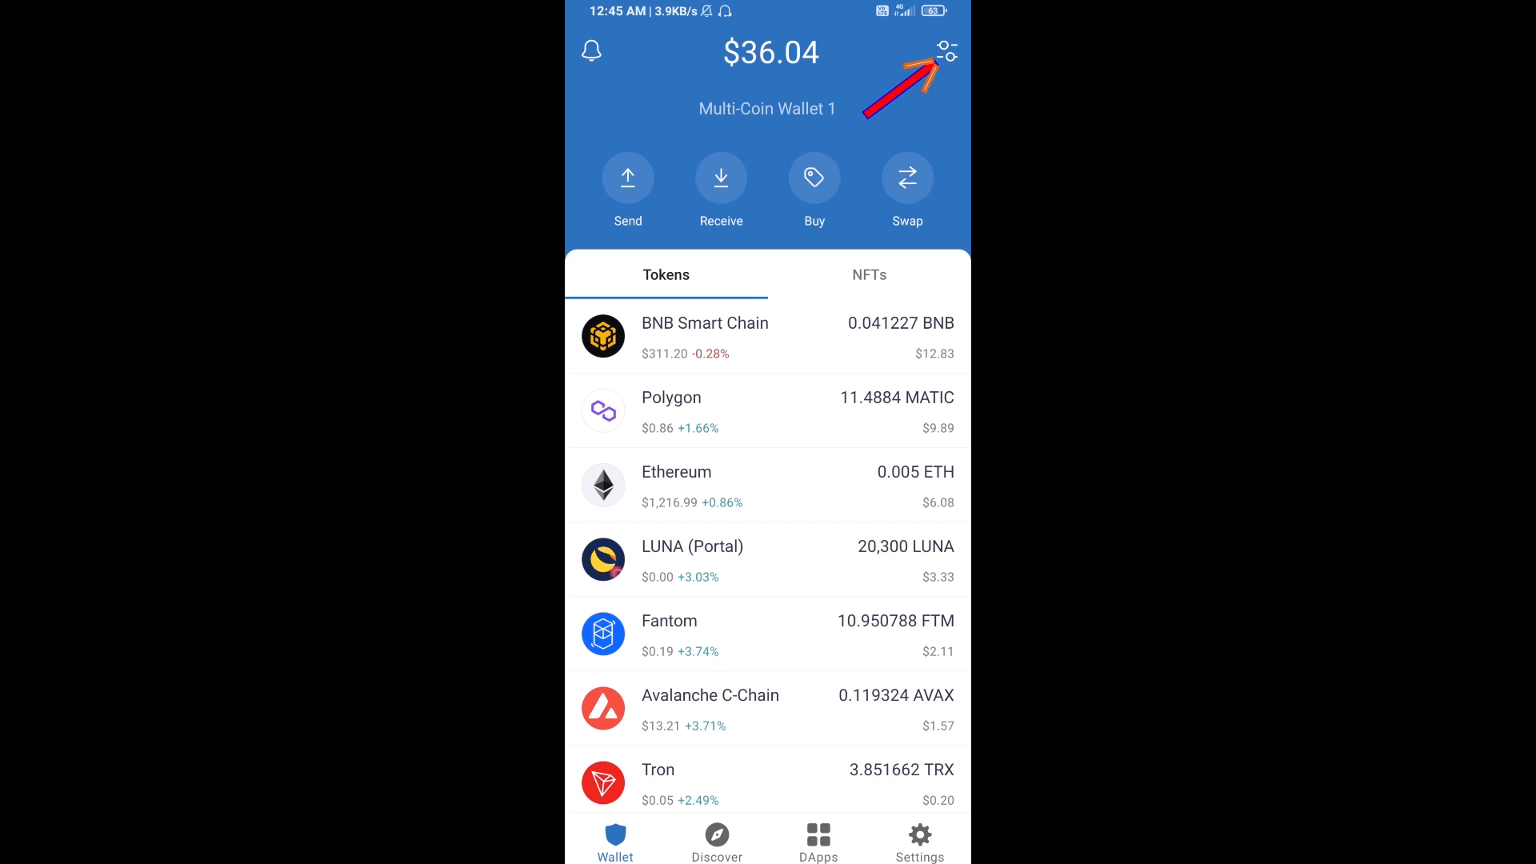
{"action": "left_click", "coordinate": [949, 52]}
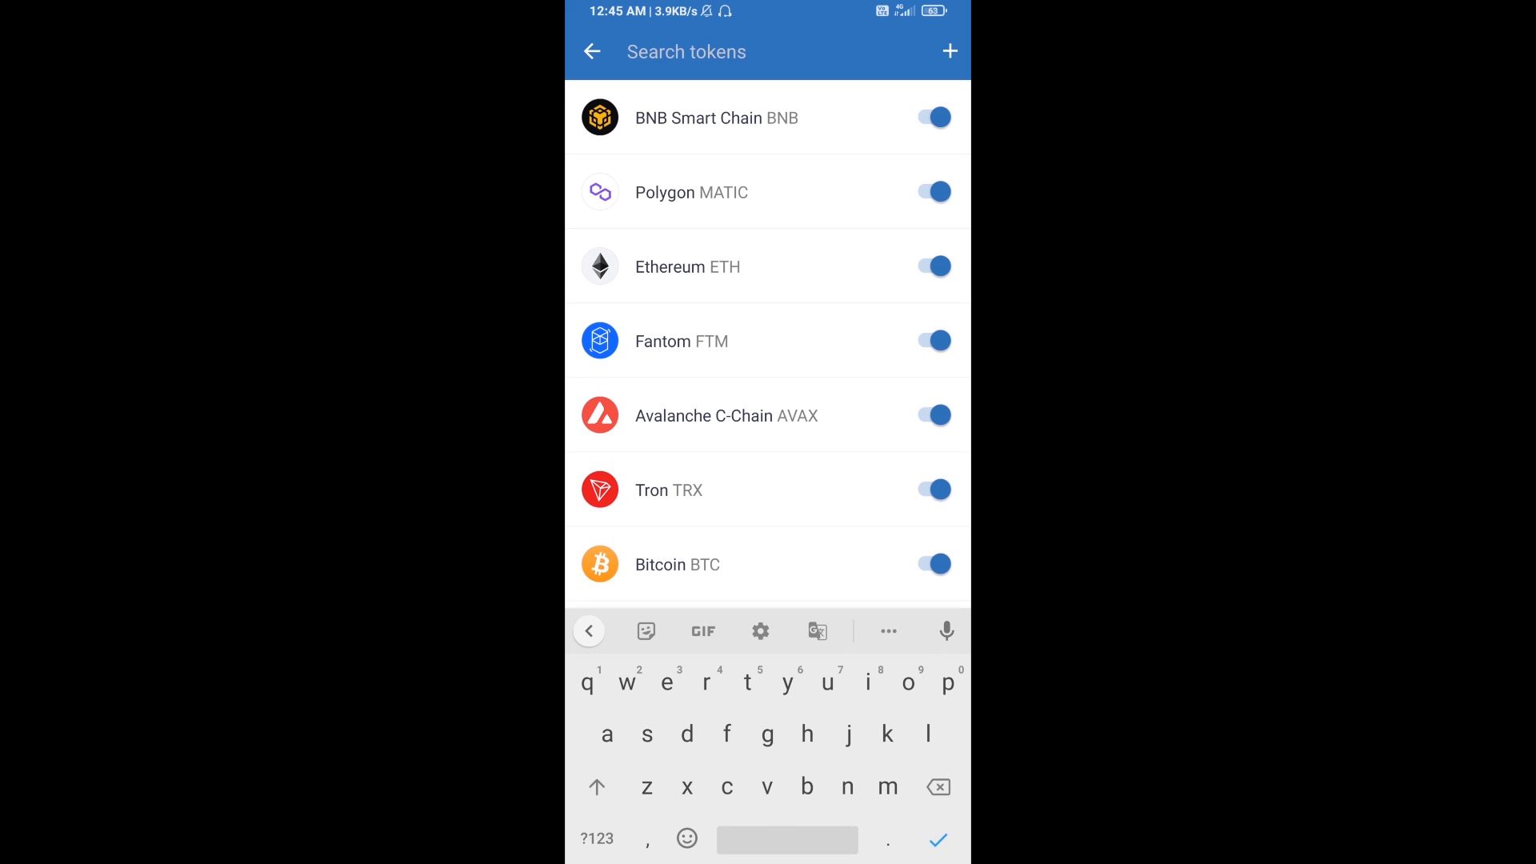
{"action": "type", "text": "dfgh"}
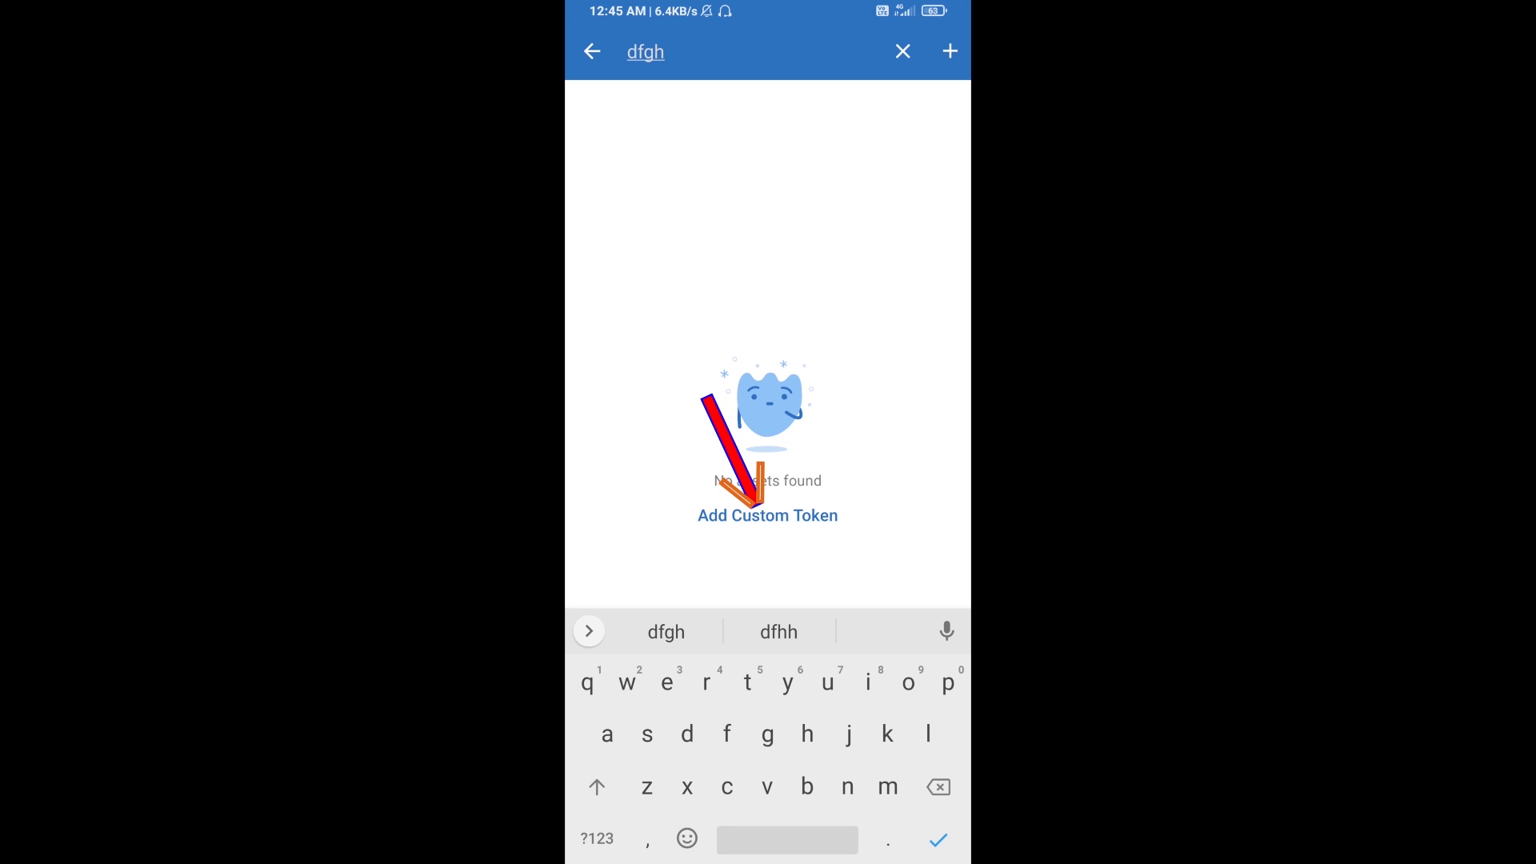
{"action": "left_click", "coordinate": [767, 515]}
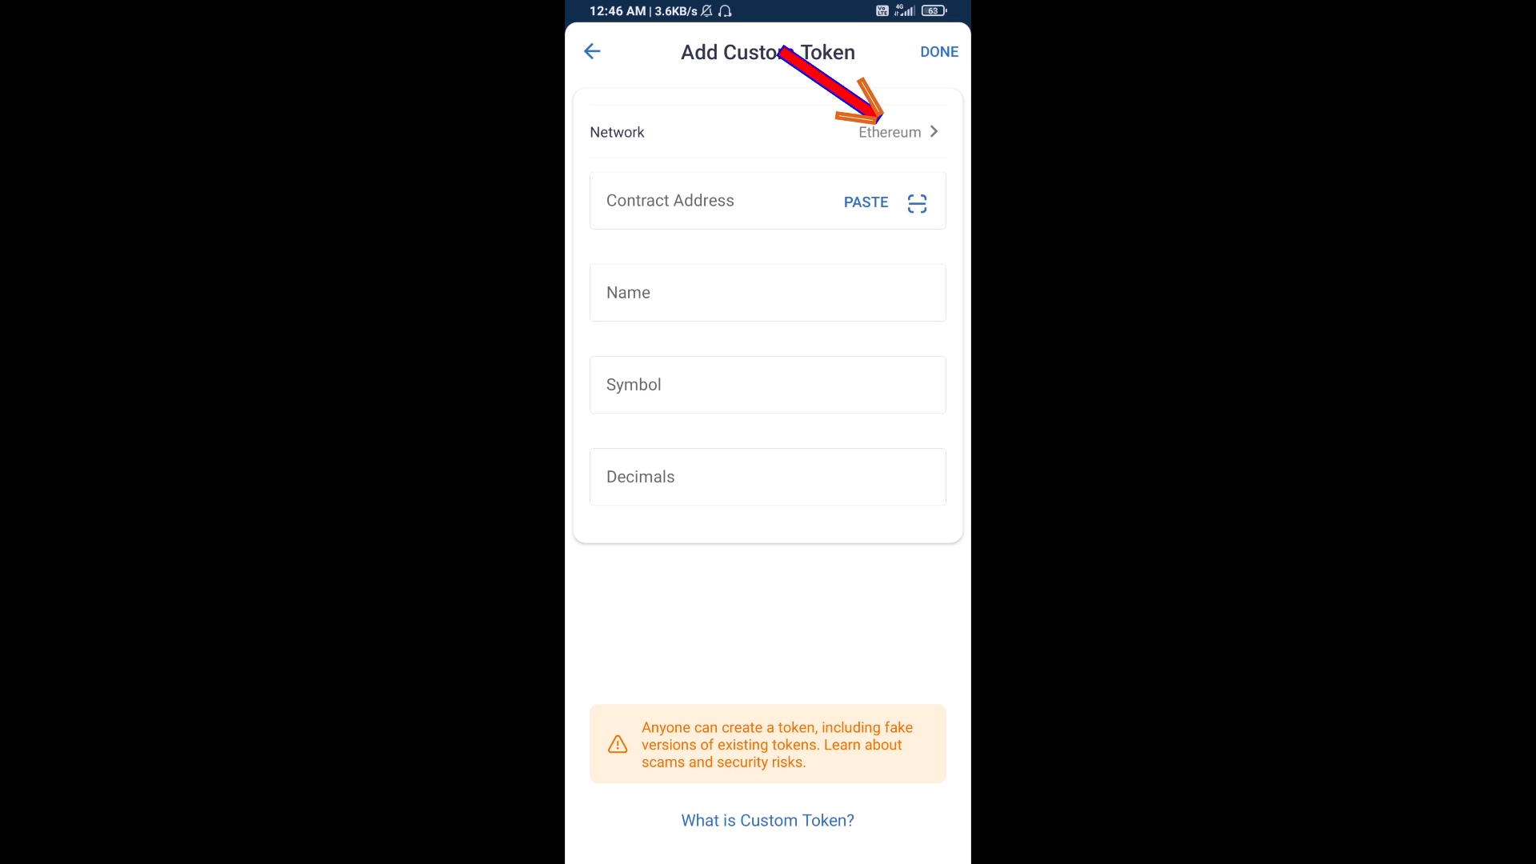
- Add Xrp Classic on BNB Smart Chain by its contract address and save
{"action": "left_click", "coordinate": [890, 132]}
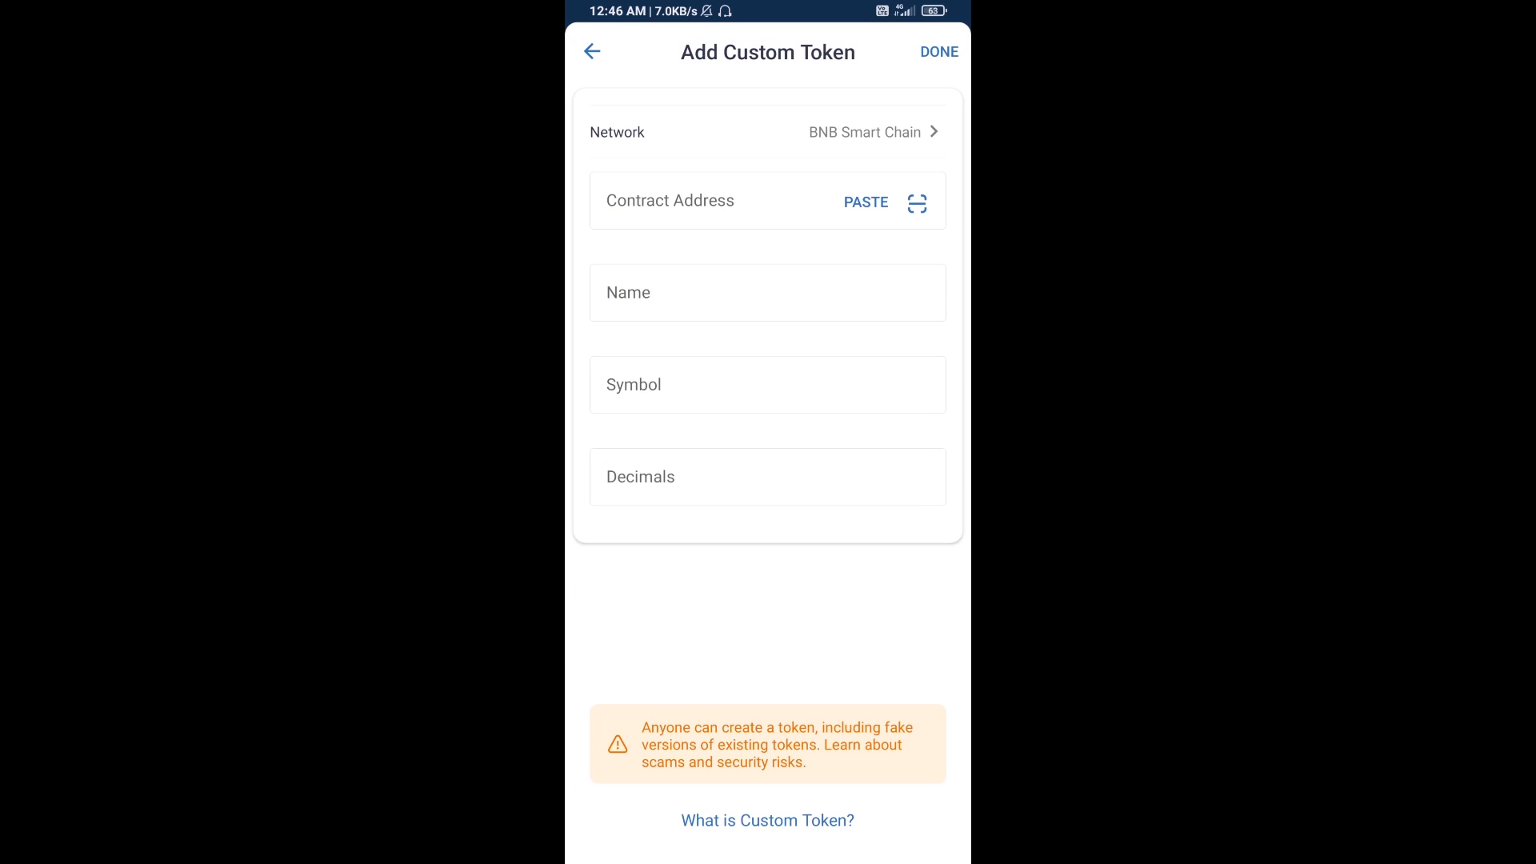
{"action": "left_click", "coordinate": [865, 201]}
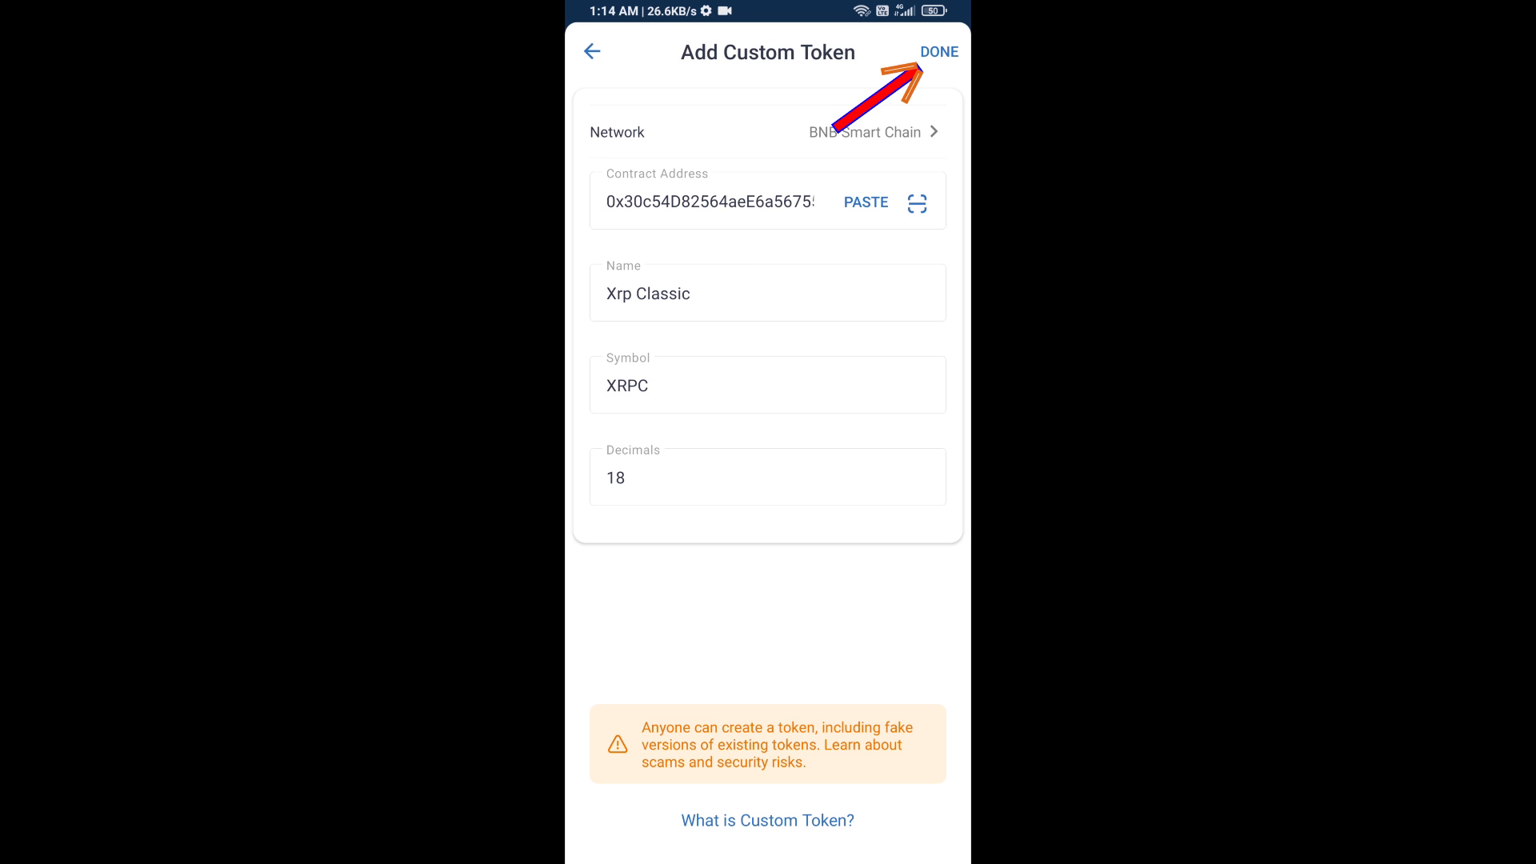
{"action": "left_click", "coordinate": [944, 51]}
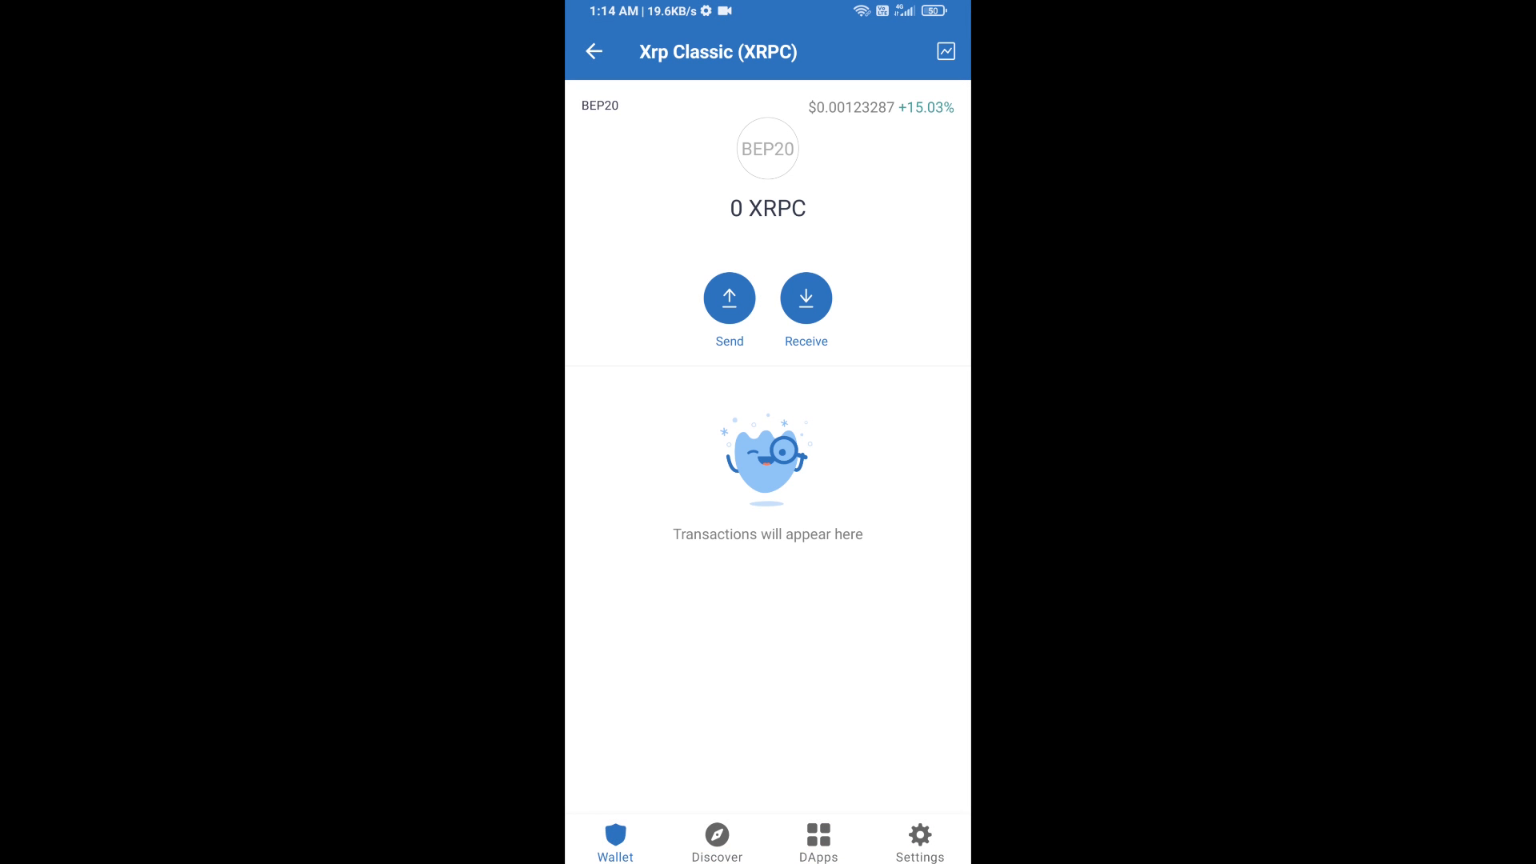
- Return to Wallet and scroll to find Xrp Classic with 0 XRPC
{"action": "left_click", "coordinate": [592, 51]}
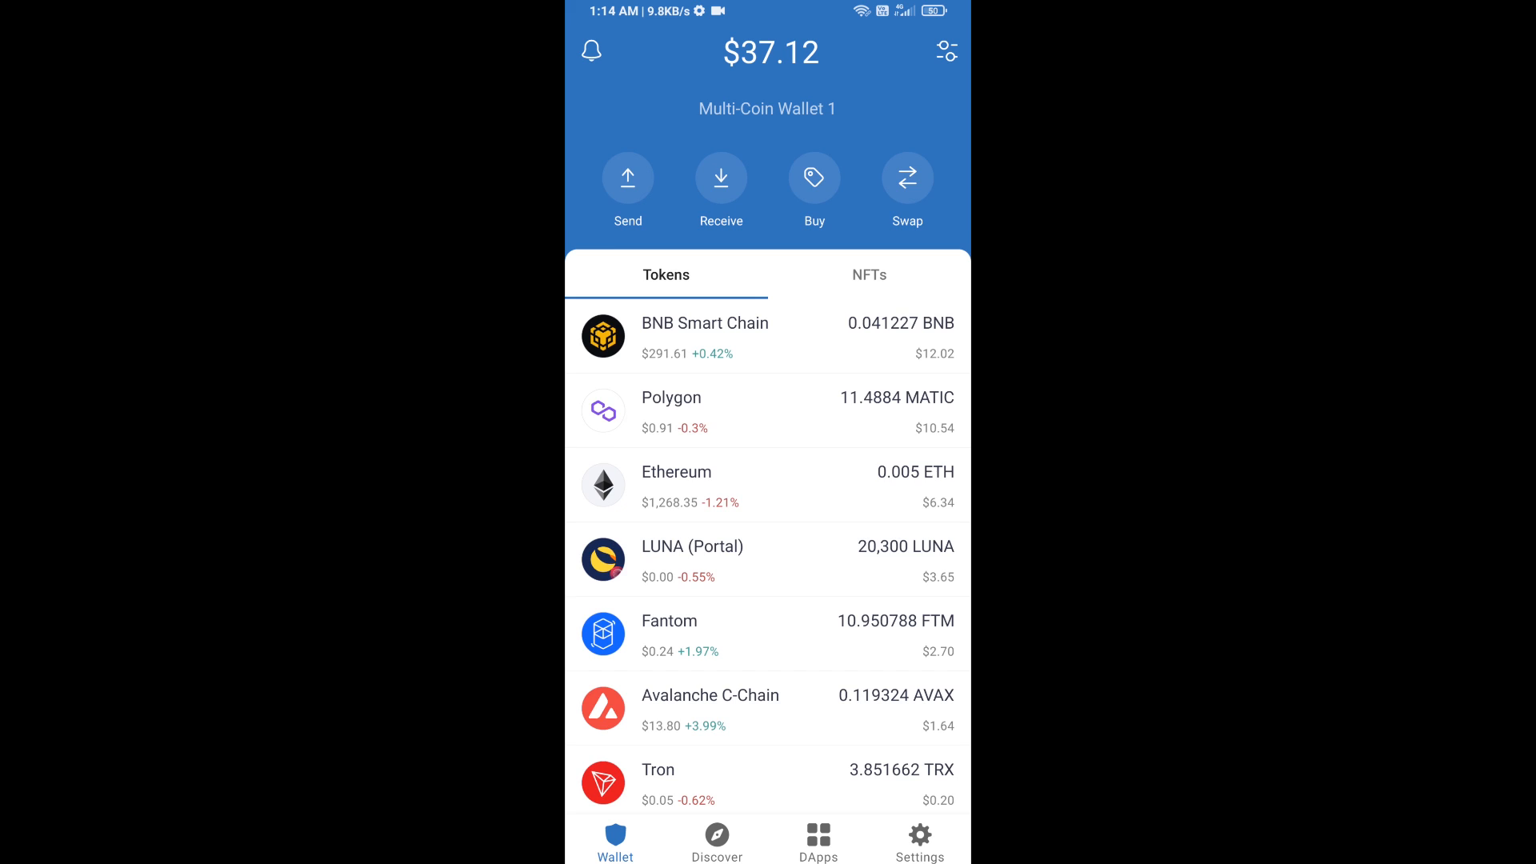
{"action": "scroll", "scroll_direction": "down", "scroll_amount": 3}
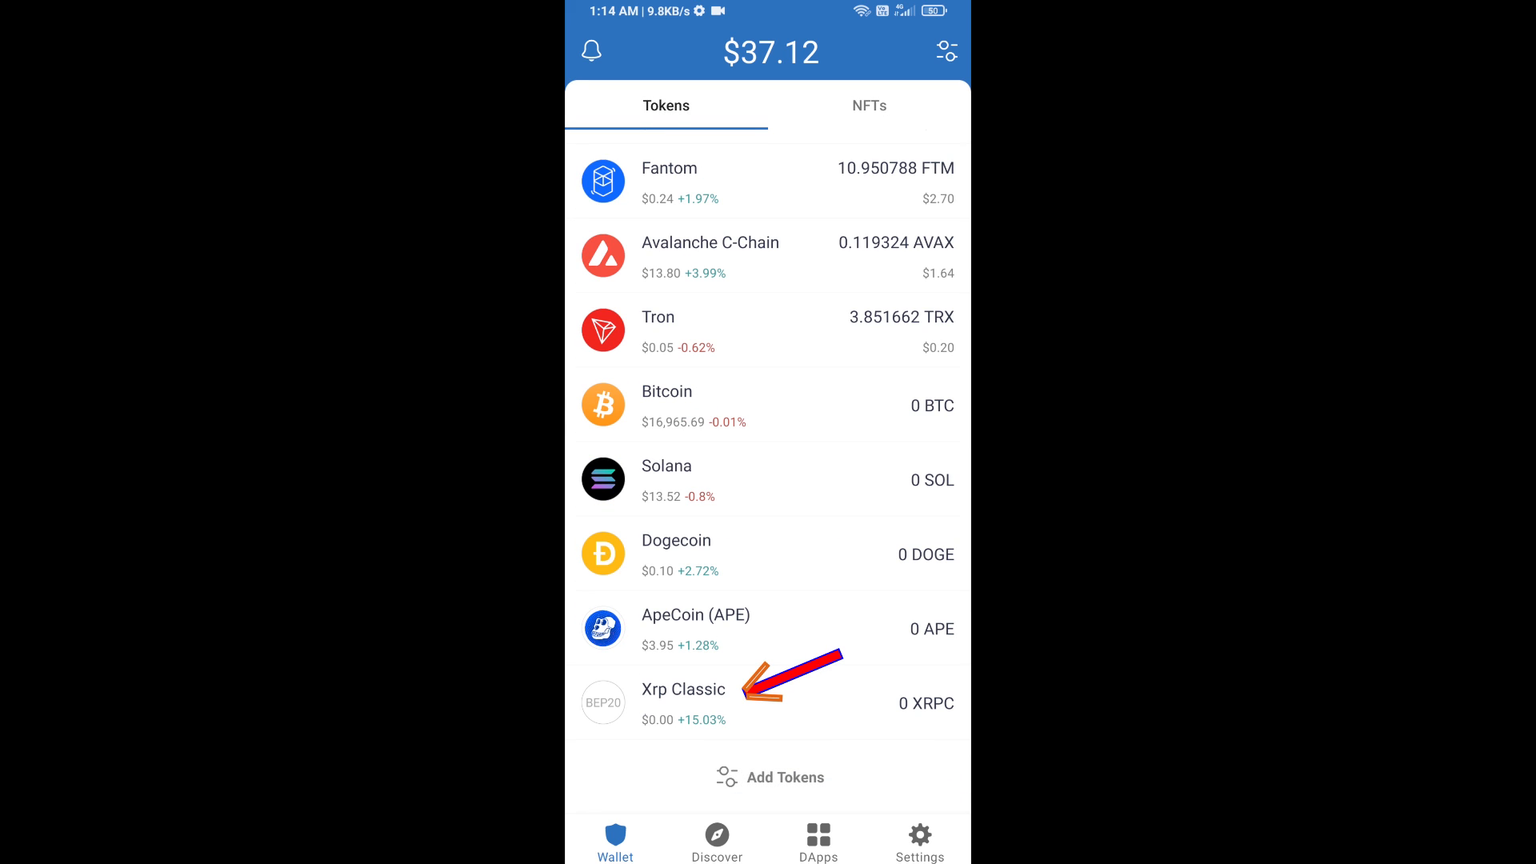